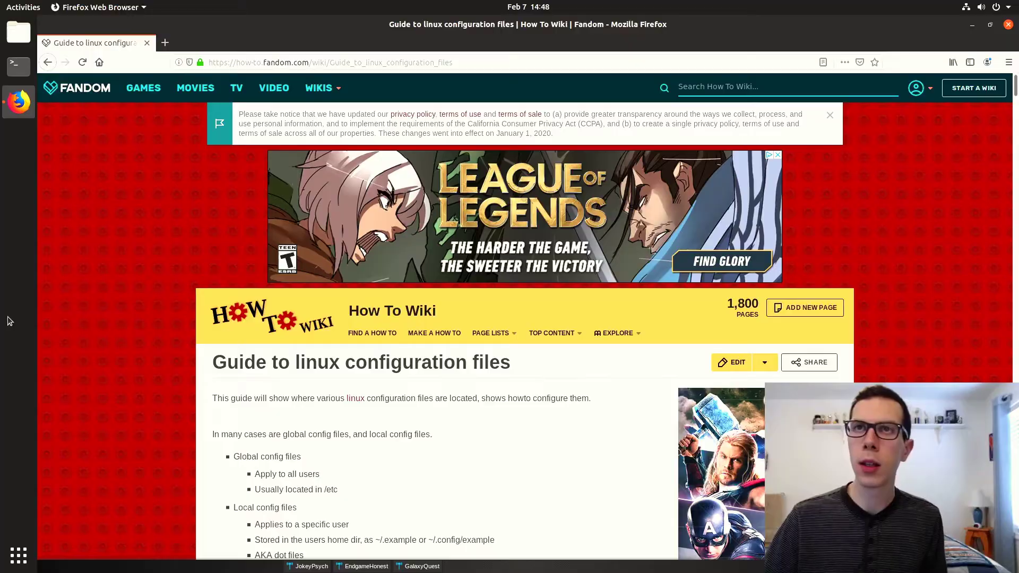
Step: Open and dismiss the League of Legends promotion, then start scrolling the guide
{"action": "left_click", "coordinate": [164, 42]}
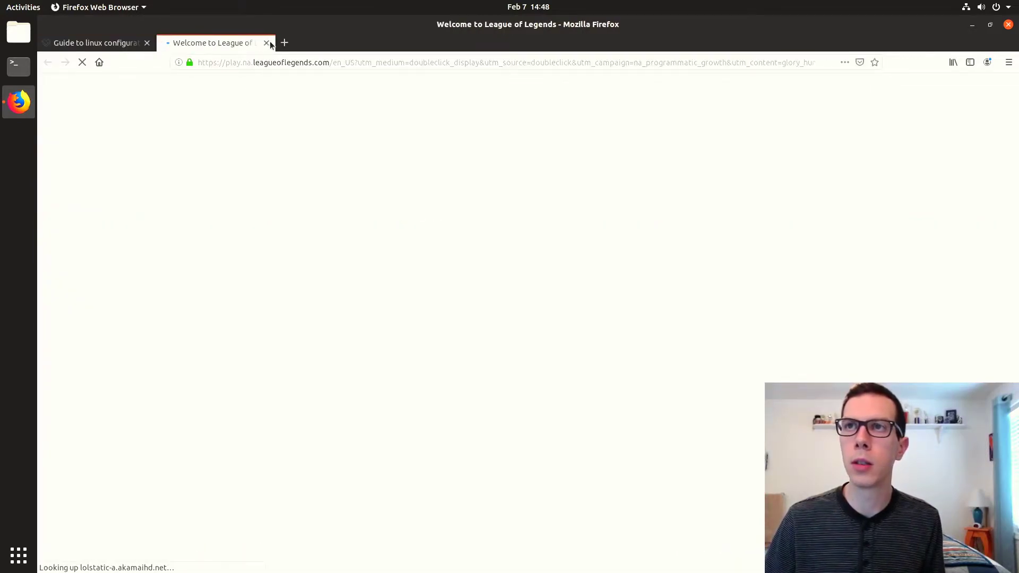
{"action": "left_click", "coordinate": [265, 43]}
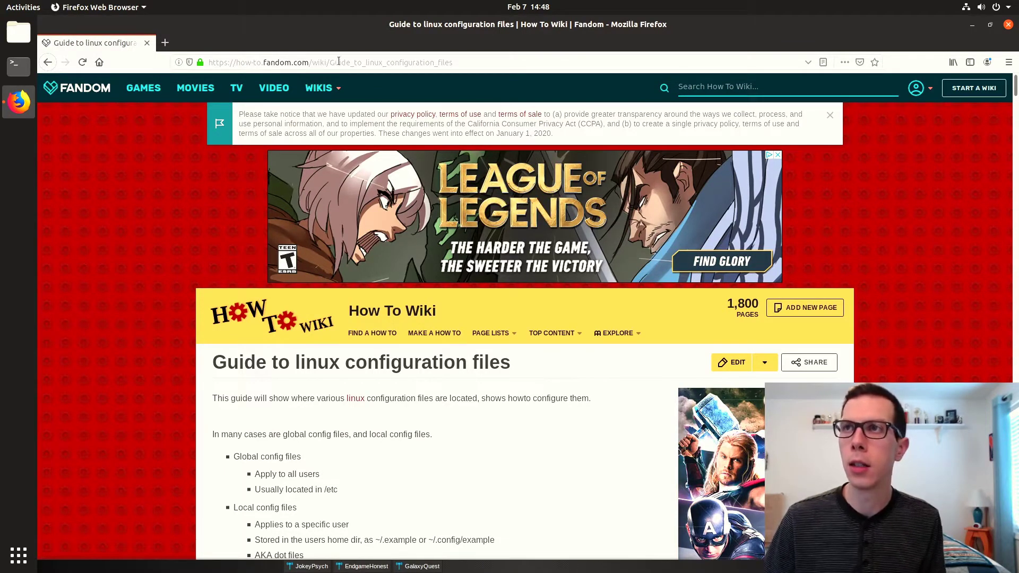
{"action": "scroll", "scroll_direction": "down", "scroll_amount": 3}
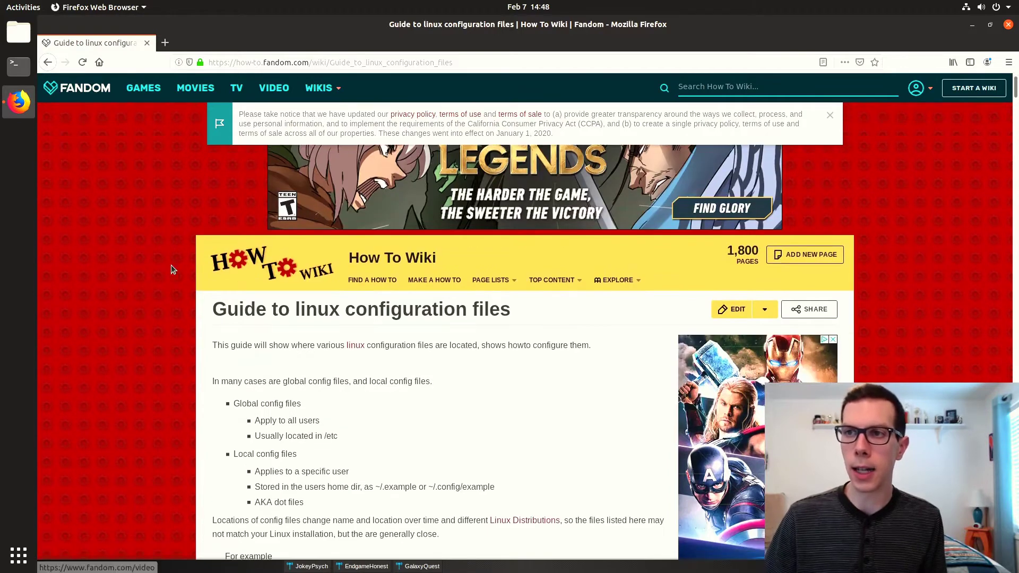
{"action": "scroll", "scroll_direction": "down", "scroll_amount": 3}
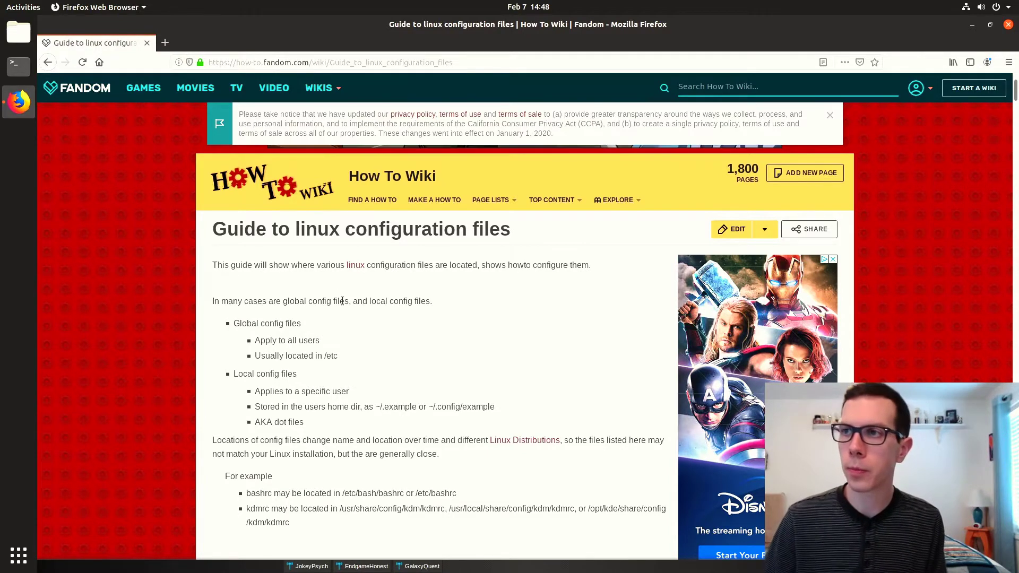
{"action": "scroll", "scroll_direction": "down", "scroll_amount": 3}
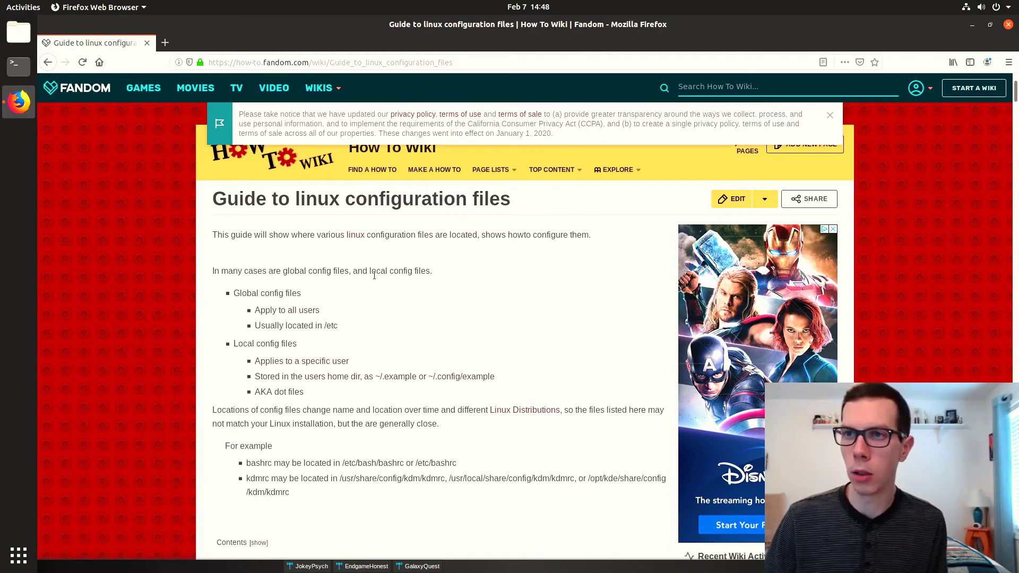
{"action": "scroll", "scroll_direction": "down", "scroll_amount": 3}
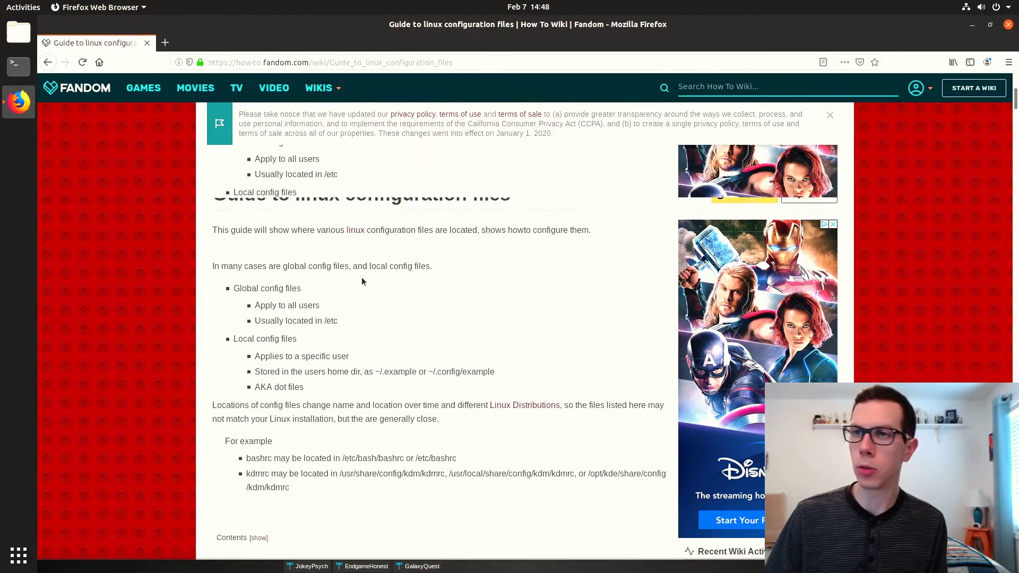
{"action": "scroll", "scroll_direction": "down", "scroll_amount": 3}
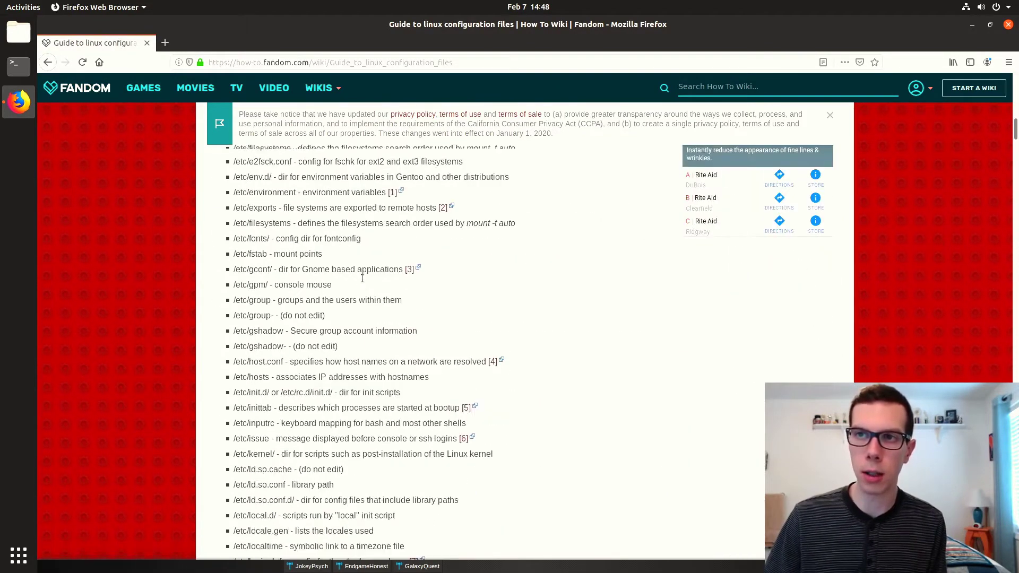
Step: Scroll down the Linux configuration files guide toward the window manager entries
{"action": "scroll", "scroll_direction": "up", "scroll_amount": 3}
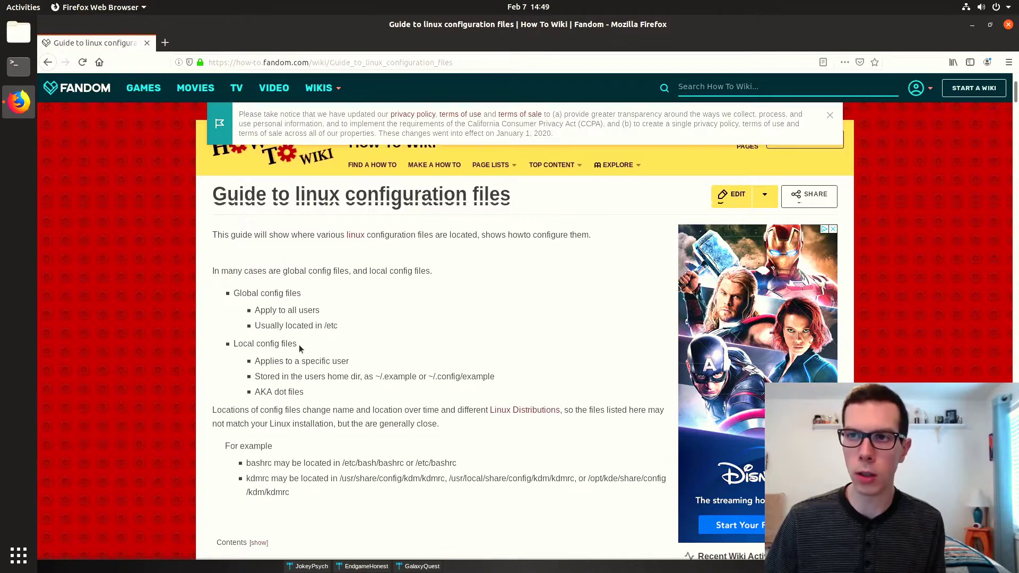
{"action": "scroll", "scroll_direction": "down", "scroll_amount": 3}
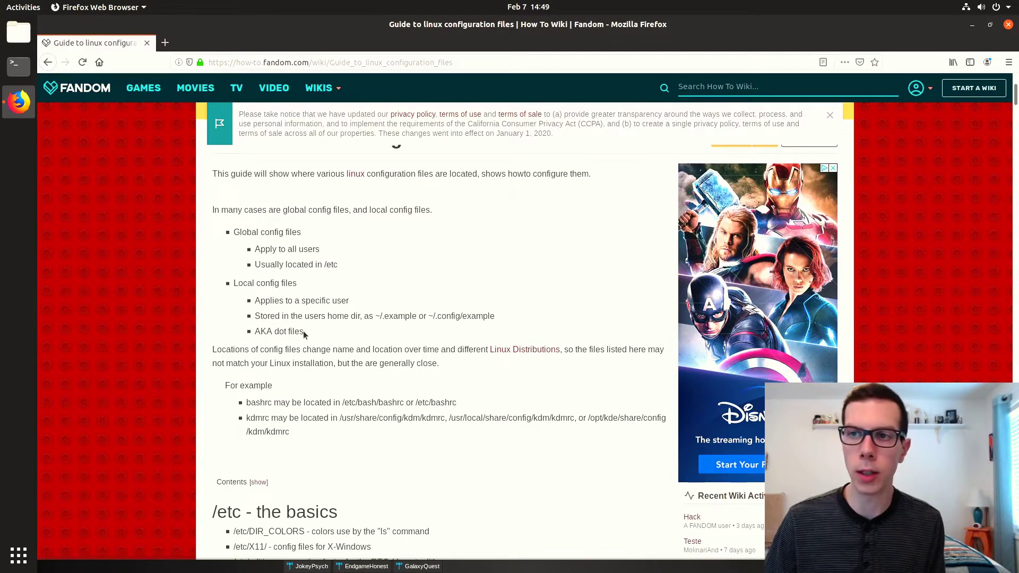
{"action": "scroll", "scroll_direction": "down", "scroll_amount": 3}
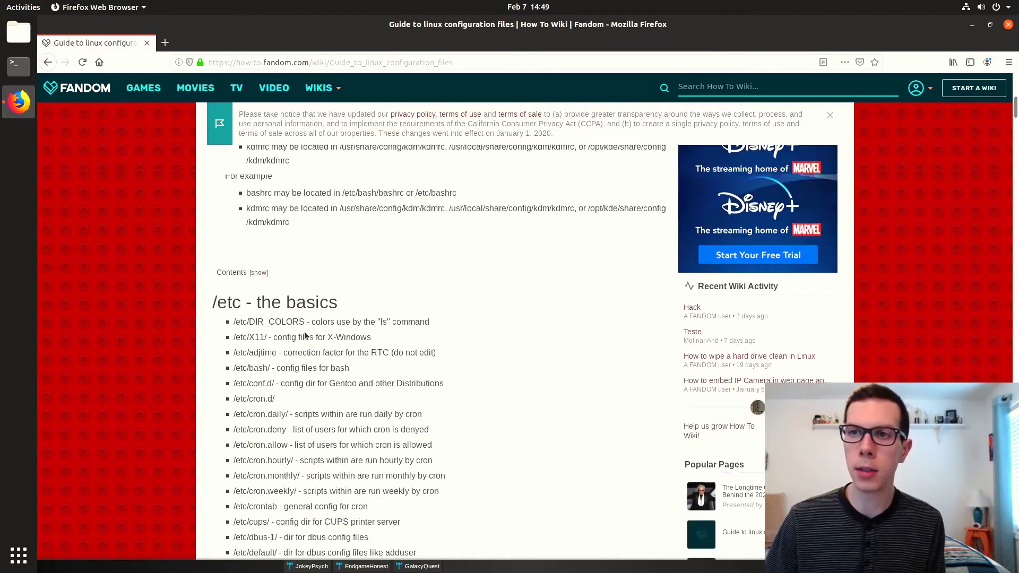
{"action": "scroll", "scroll_direction": "down", "scroll_amount": 3}
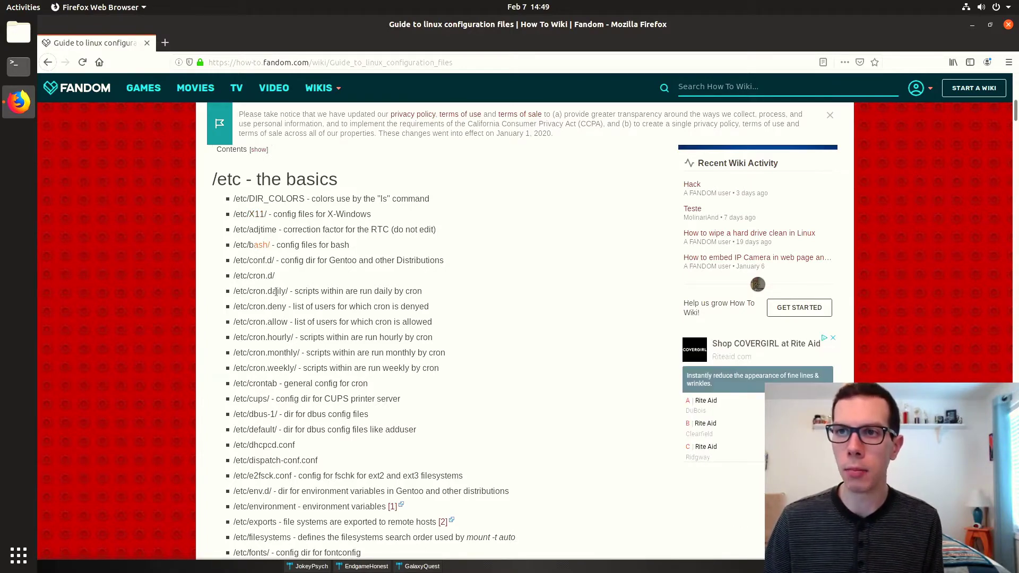
{"action": "scroll", "scroll_direction": "down", "scroll_amount": 3}
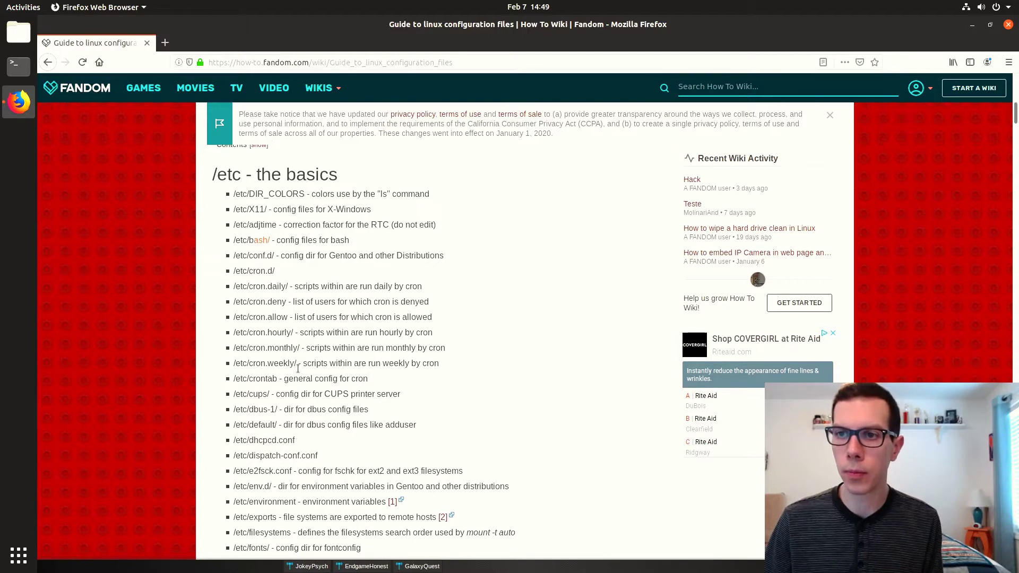
{"action": "scroll", "scroll_direction": "down", "scroll_amount": 3}
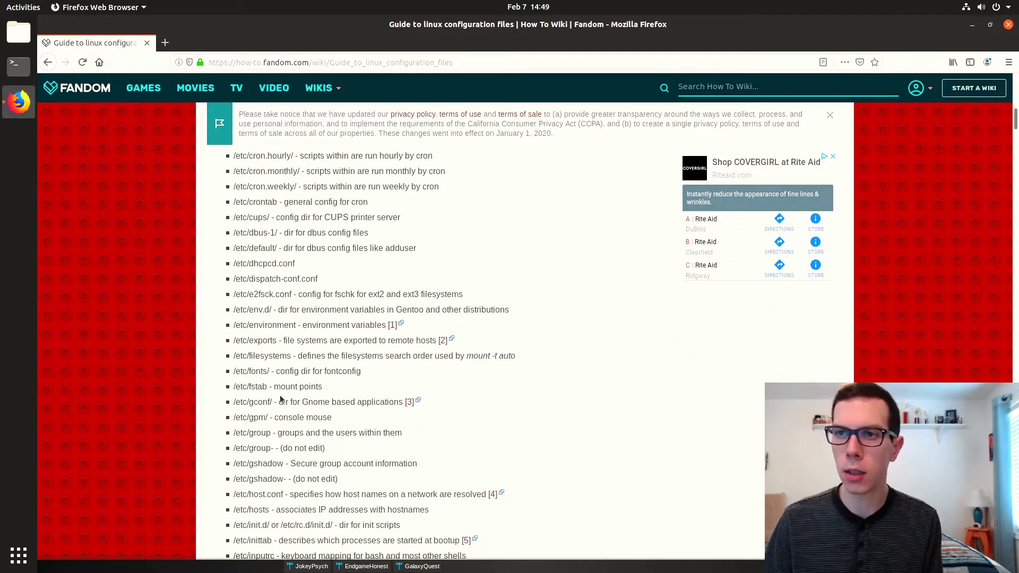
{"action": "scroll", "scroll_direction": "down", "scroll_amount": 3}
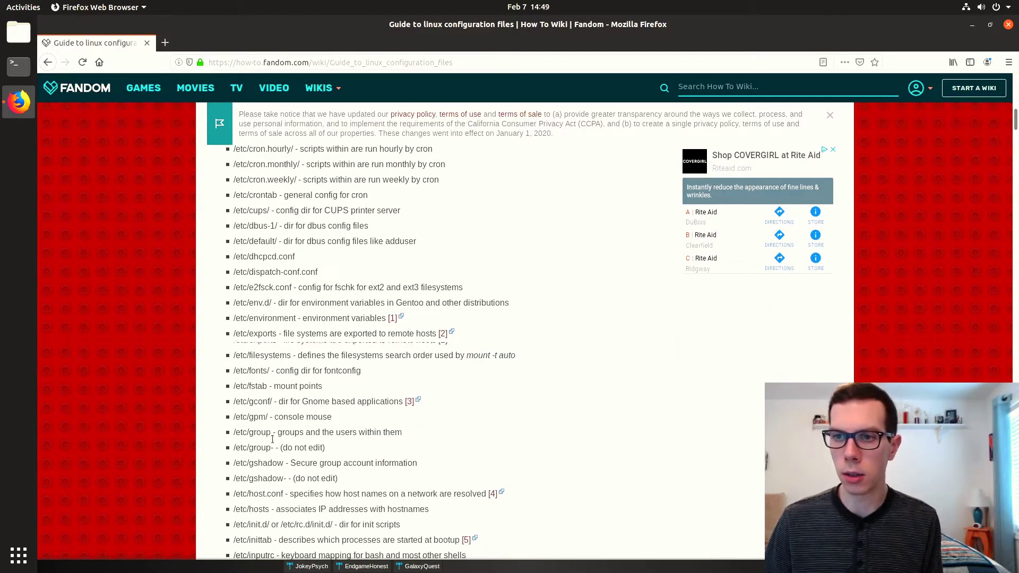
{"action": "scroll", "scroll_direction": "down", "scroll_amount": 3}
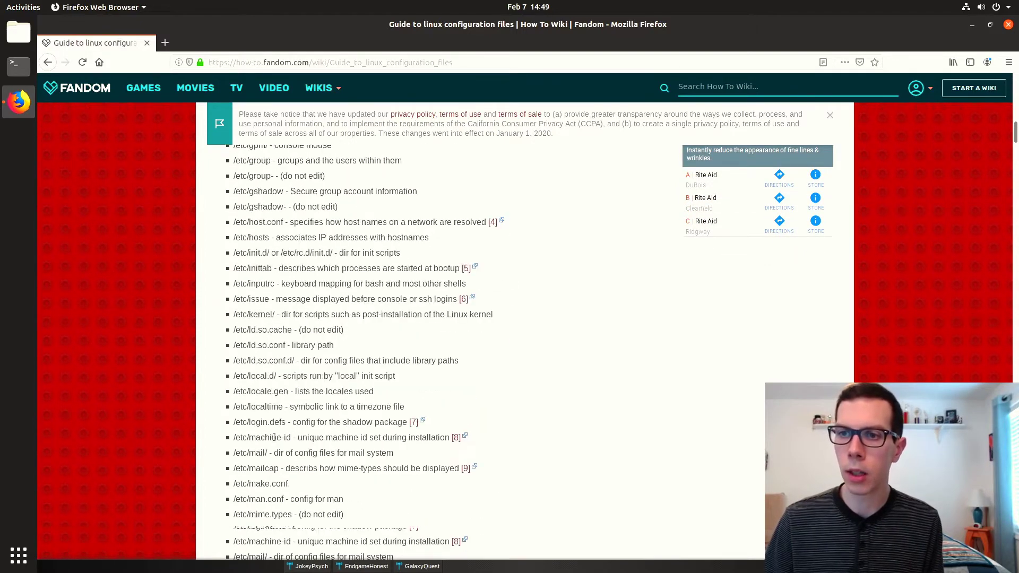
{"action": "scroll", "scroll_direction": "down", "scroll_amount": 3}
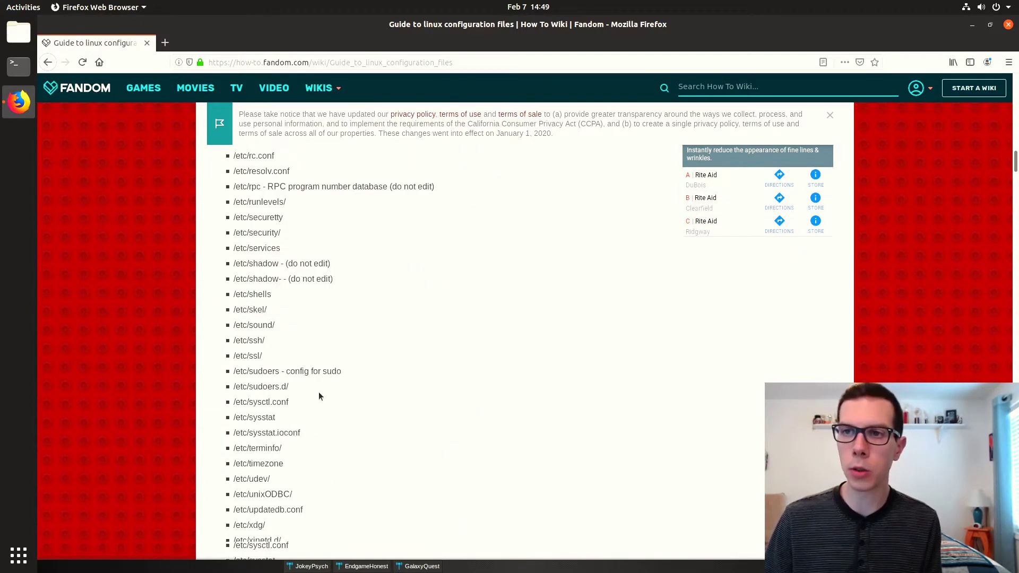
{"action": "scroll", "scroll_direction": "down", "scroll_amount": 3}
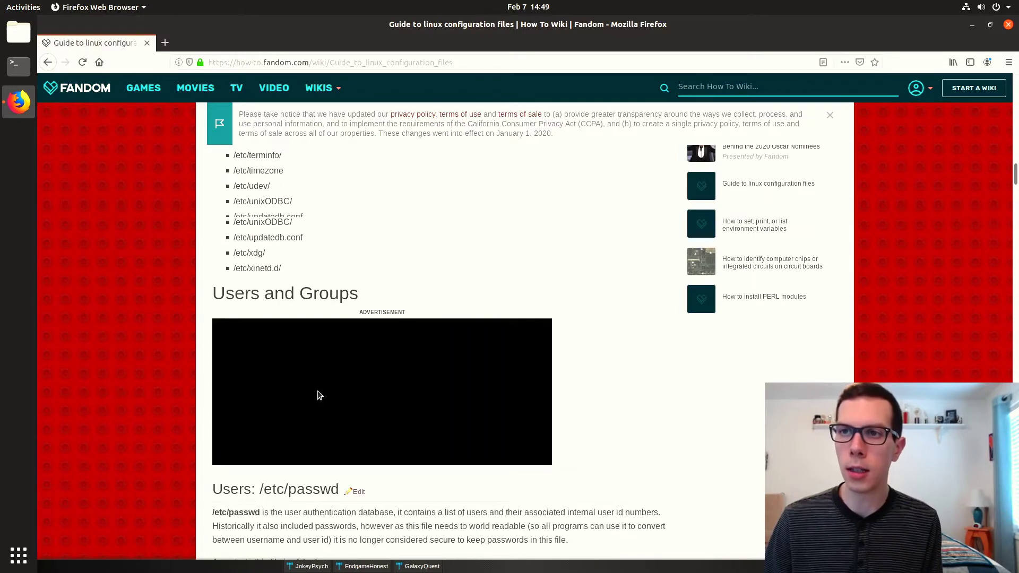
{"action": "scroll", "scroll_direction": "down", "scroll_amount": 3}
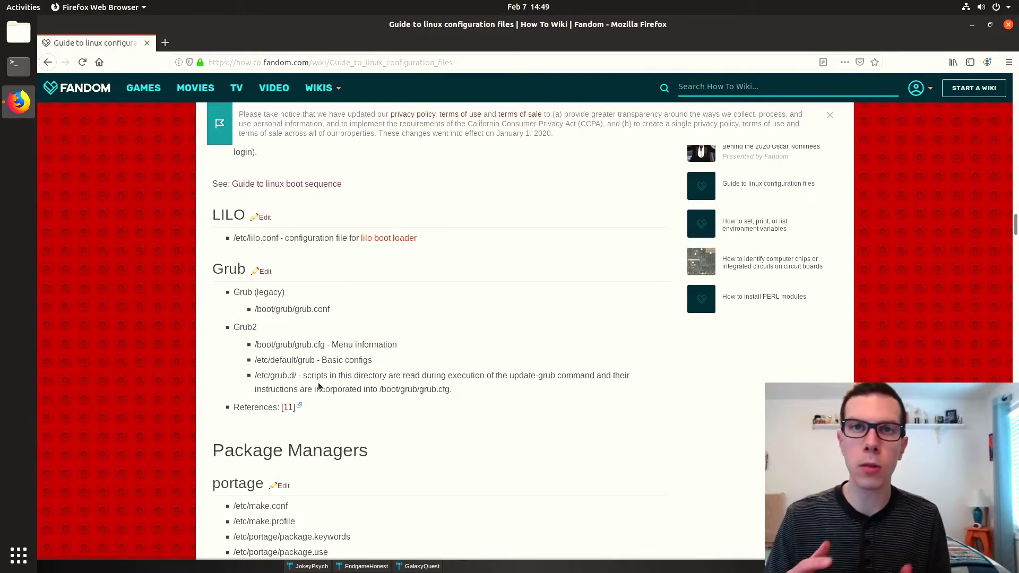
{"action": "scroll", "scroll_direction": "down", "scroll_amount": 3}
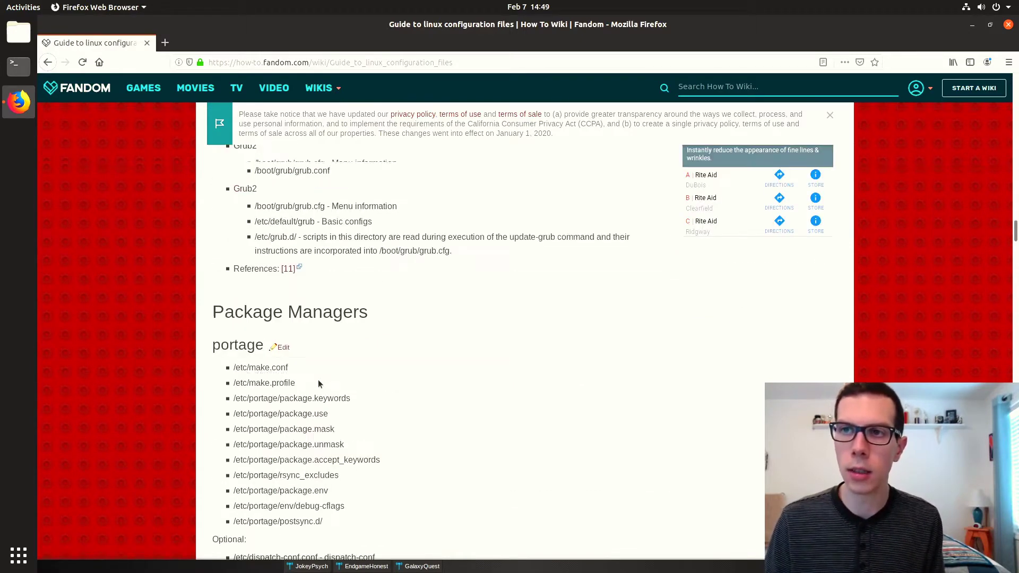
{"action": "scroll", "scroll_direction": "down", "scroll_amount": 3}
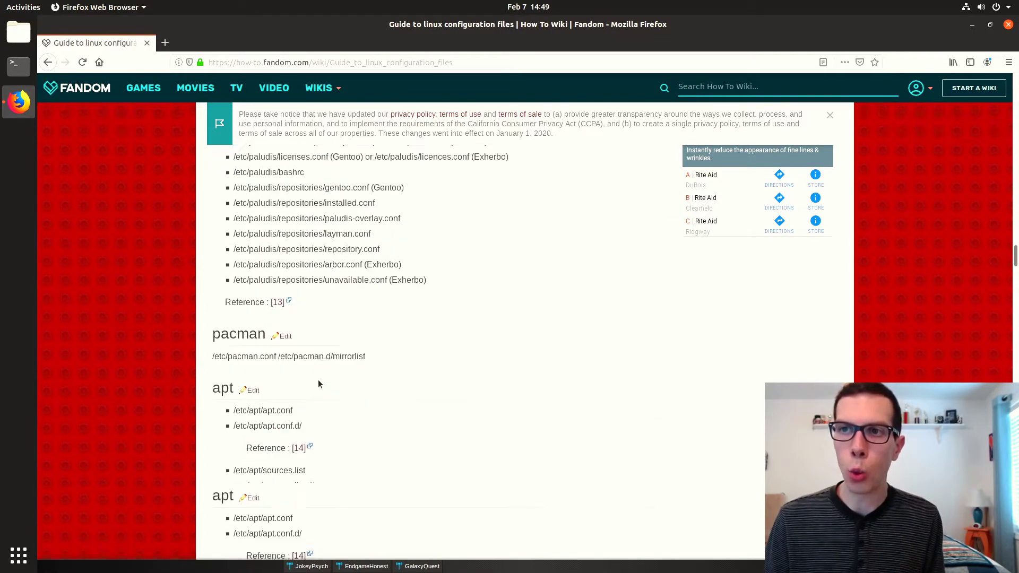
{"action": "scroll", "scroll_direction": "down", "scroll_amount": 3}
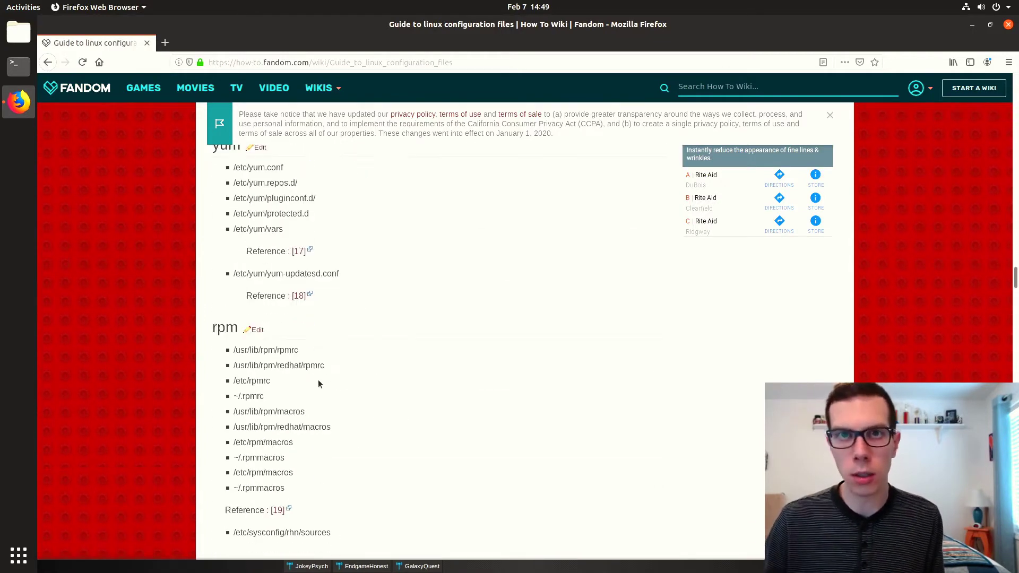
{"action": "scroll", "scroll_direction": "down", "scroll_amount": 3}
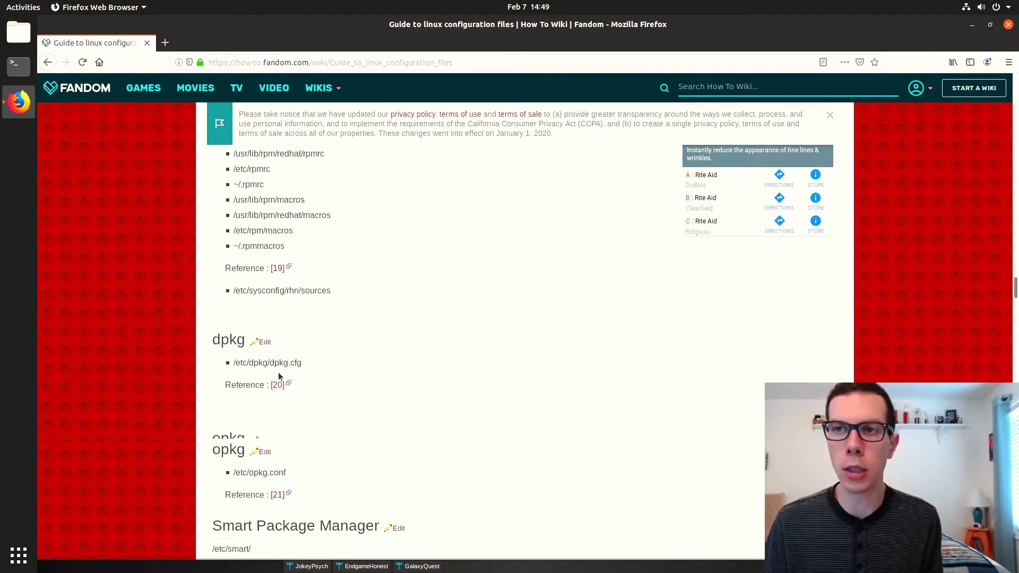
{"action": "scroll", "scroll_direction": "down", "scroll_amount": 3}
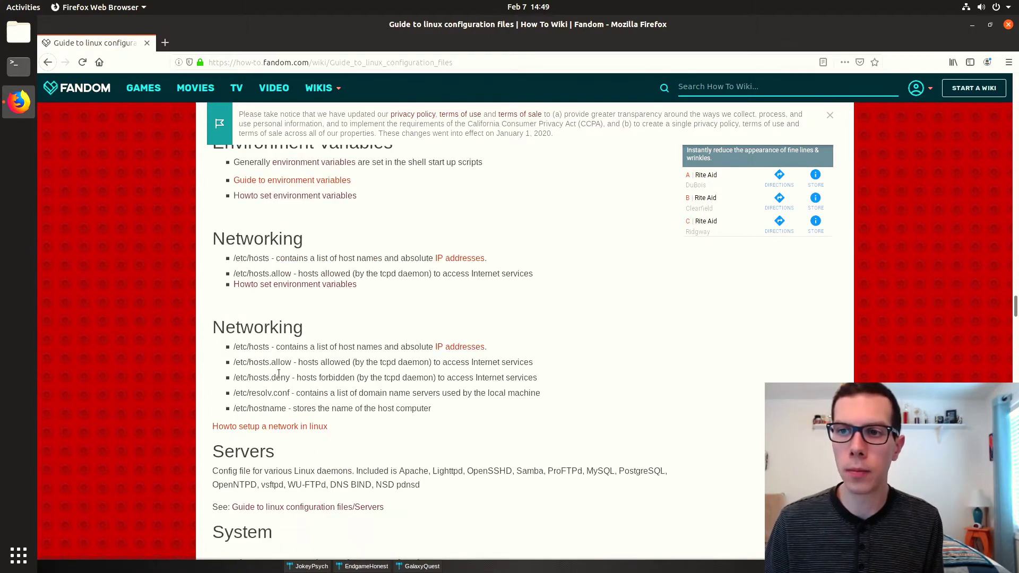
{"action": "scroll", "scroll_direction": "down", "scroll_amount": 3}
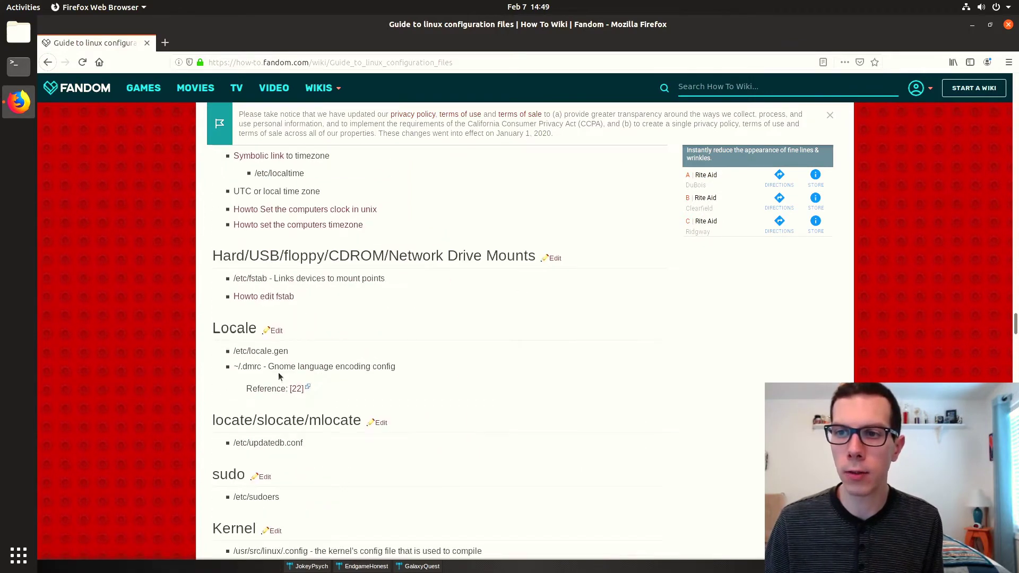
{"action": "scroll", "scroll_direction": "down", "scroll_amount": 3}
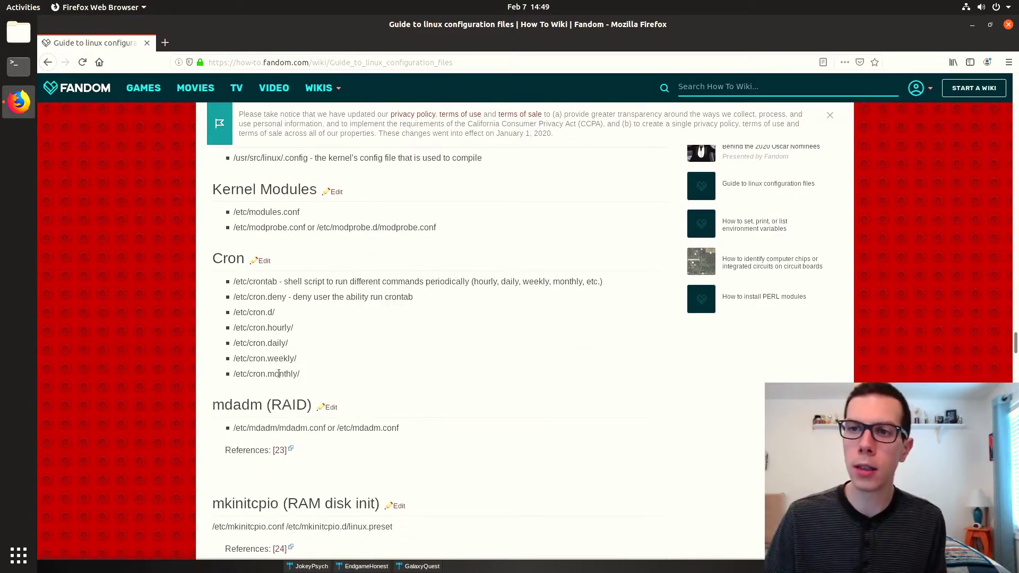
{"action": "scroll", "scroll_direction": "down", "scroll_amount": 3}
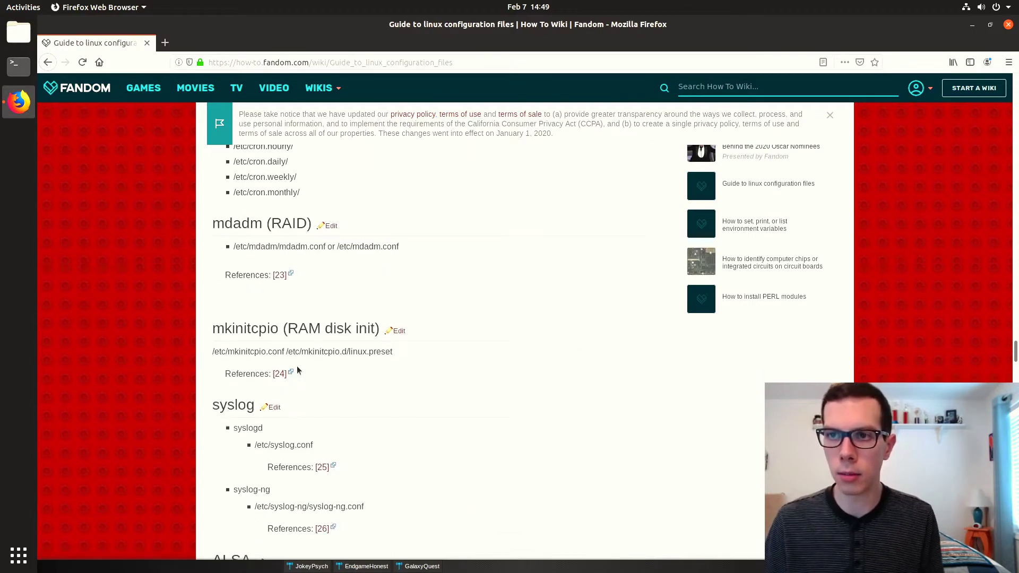
{"action": "scroll", "scroll_direction": "down", "scroll_amount": 3}
{"action": "type", "text": "window manager"}
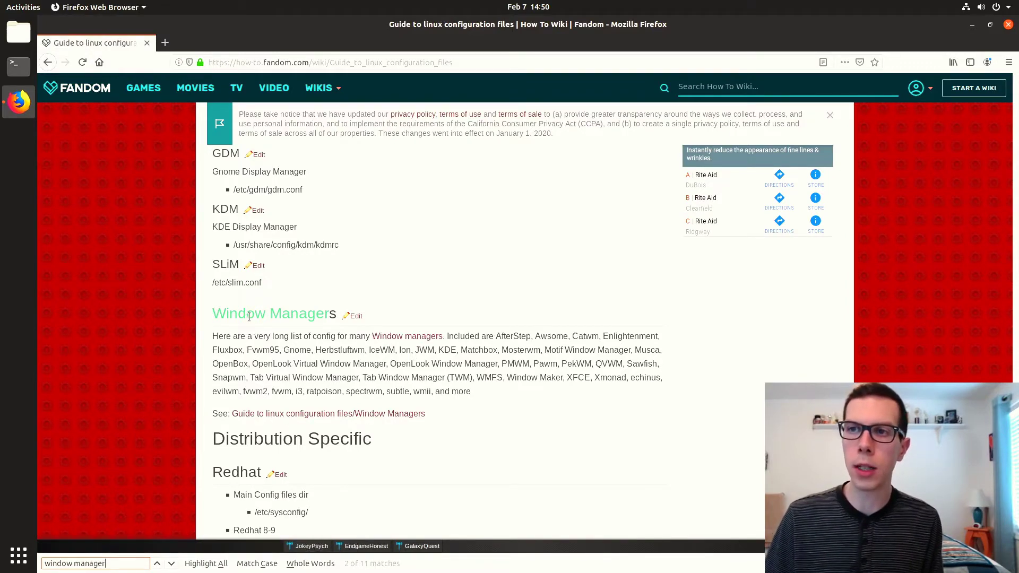
{"action": "mouse_move", "coordinate": [264, 424]}
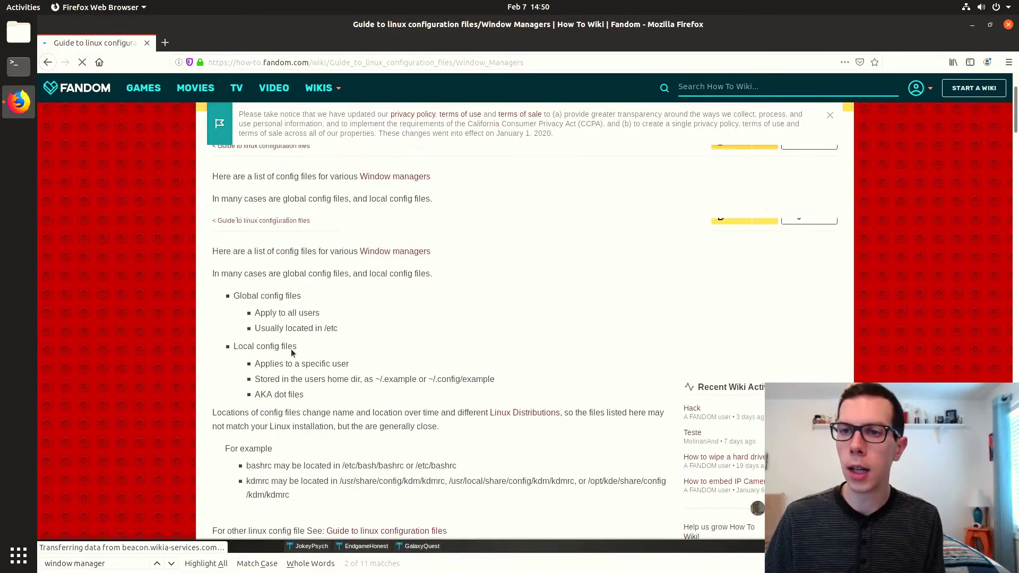
{"action": "scroll", "scroll_direction": "down", "scroll_amount": 3}
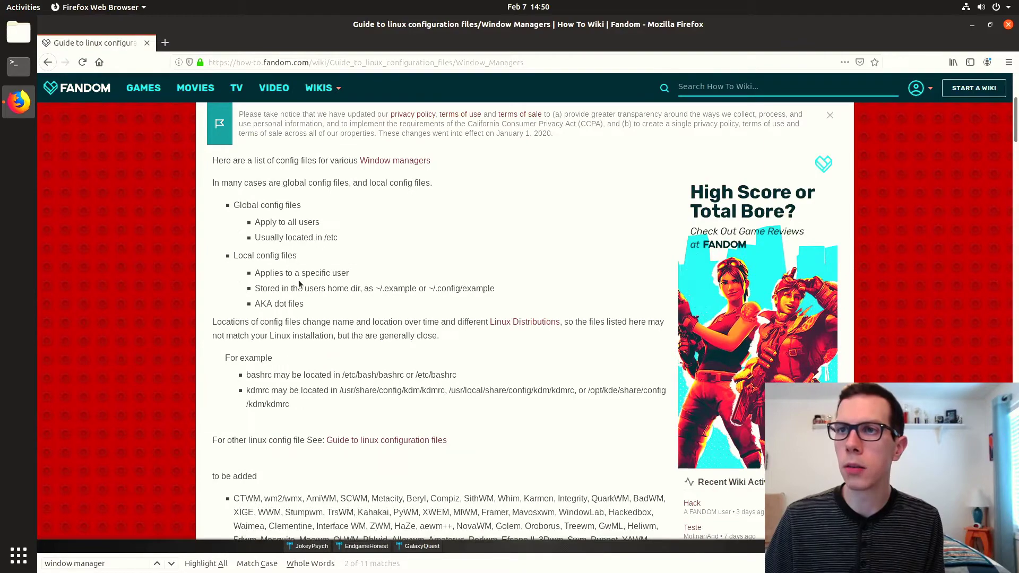
{"action": "scroll", "scroll_direction": "down", "scroll_amount": 3}
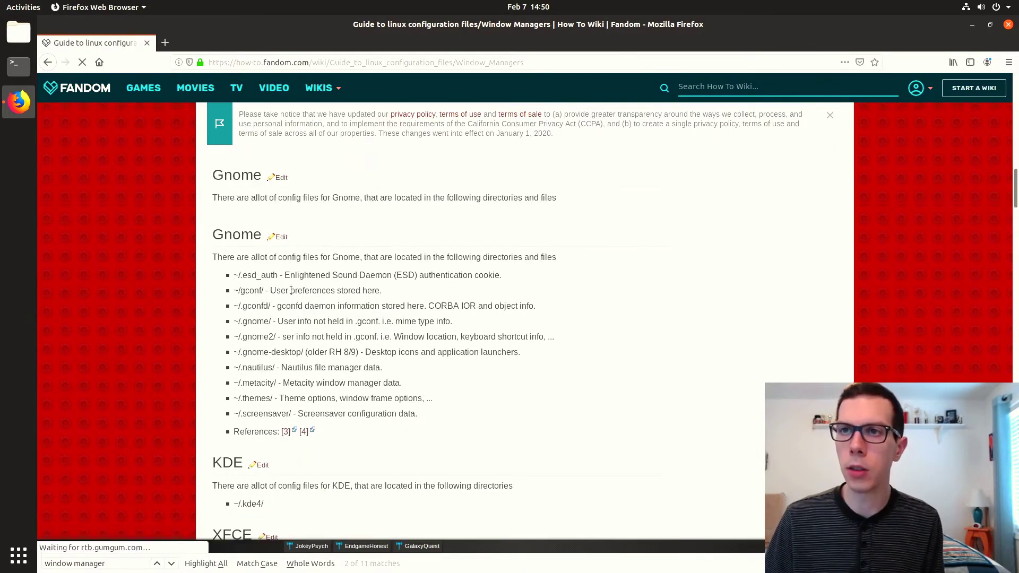
{"action": "scroll", "scroll_direction": "down", "scroll_amount": 3}
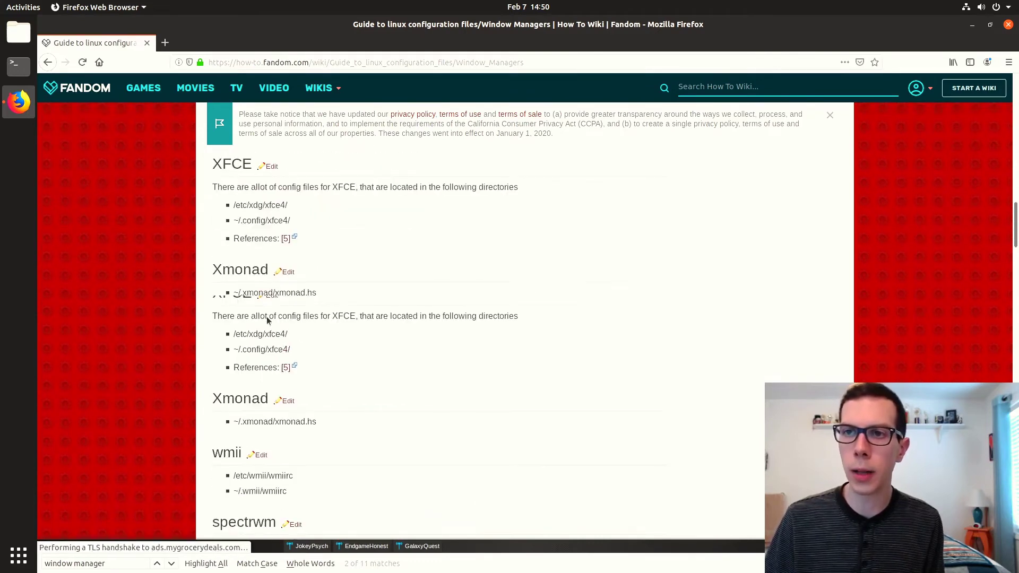
{"action": "scroll", "scroll_direction": "down", "scroll_amount": 3}
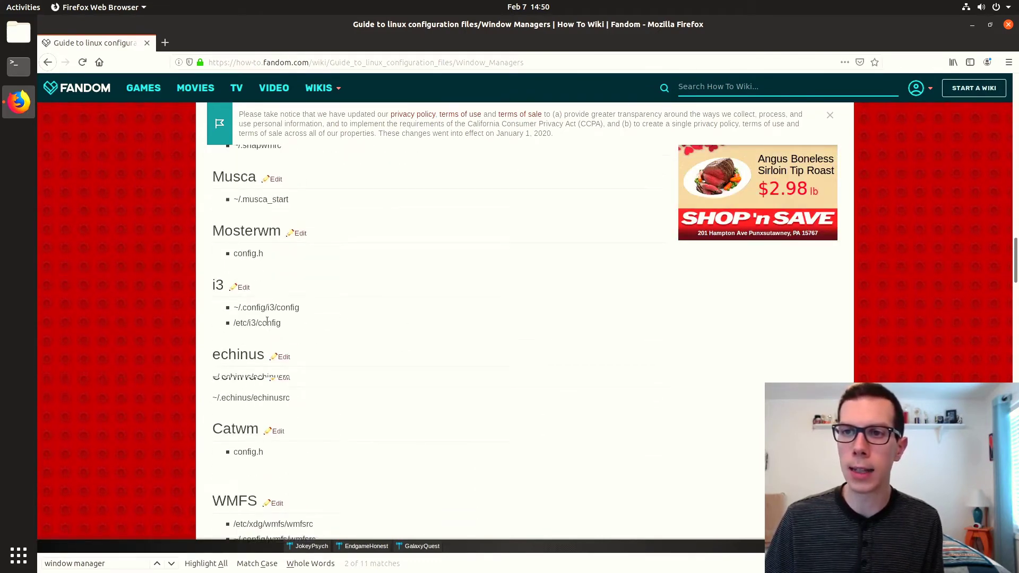
{"action": "scroll", "scroll_direction": "down", "scroll_amount": 3}
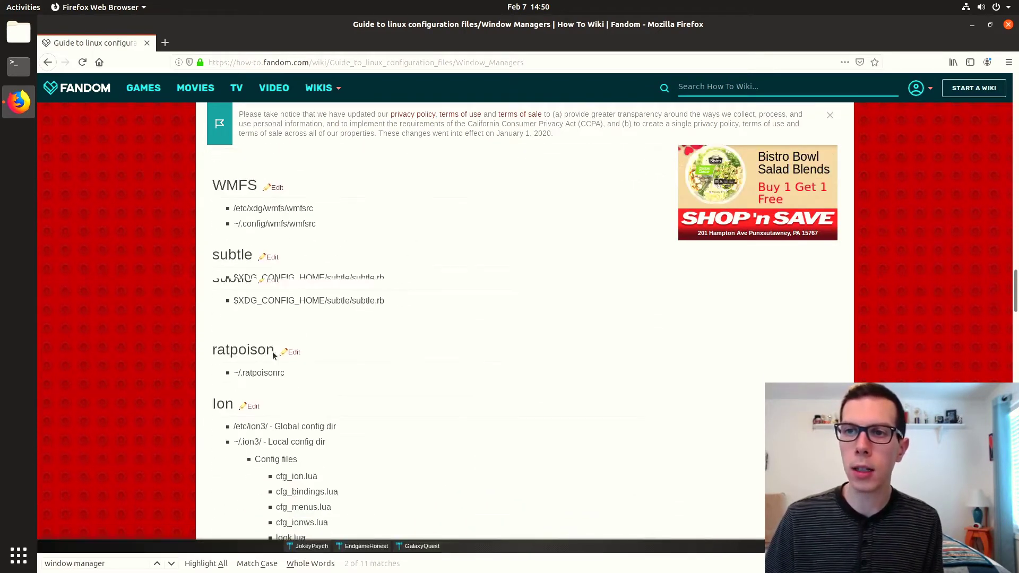
{"action": "scroll", "scroll_direction": "down", "scroll_amount": 3}
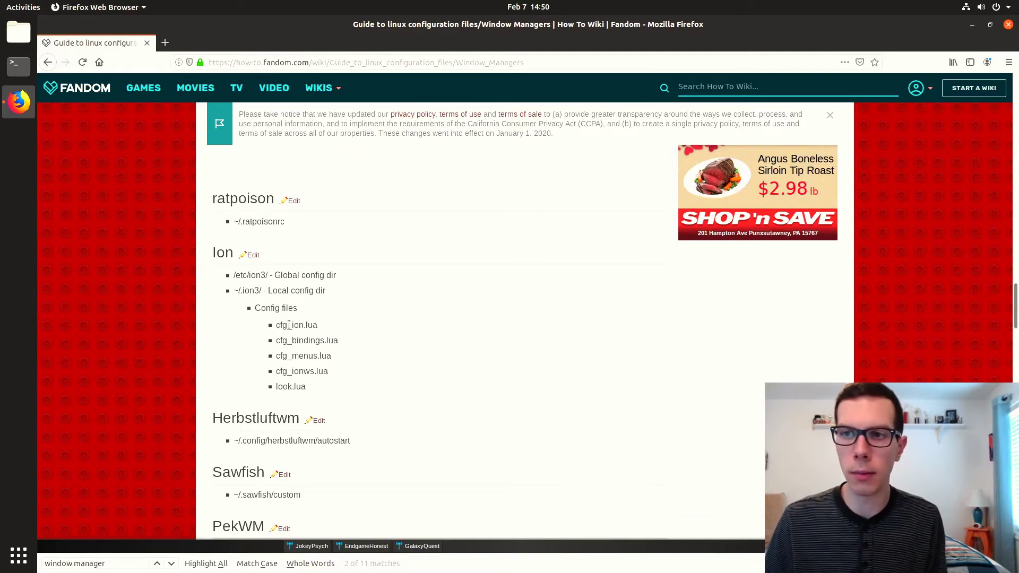
{"action": "scroll", "scroll_direction": "down", "scroll_amount": 3}
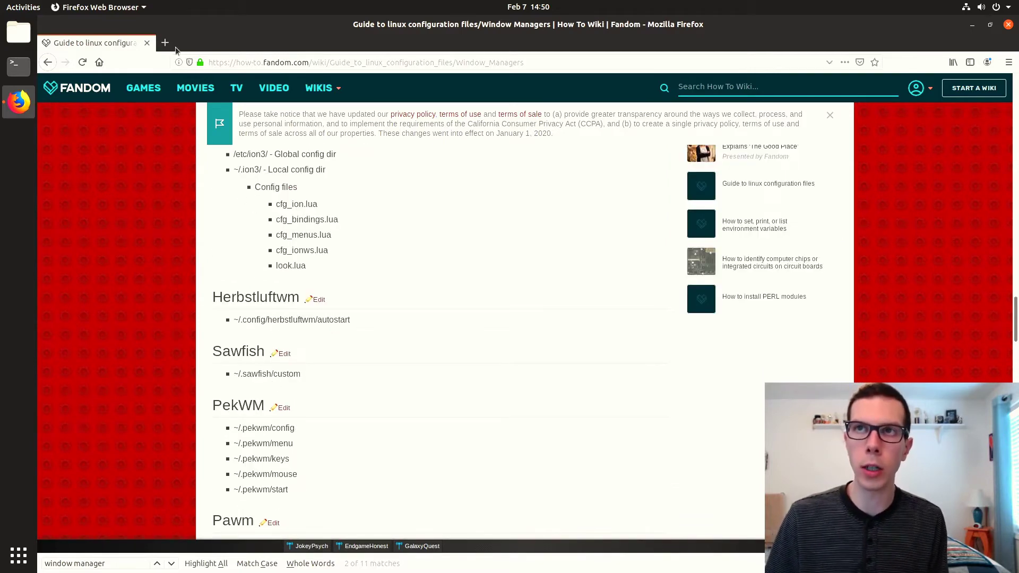
Step: Open dwm.suckless.org in a new tab and go to its customisation page
{"action": "left_click", "coordinate": [165, 43]}
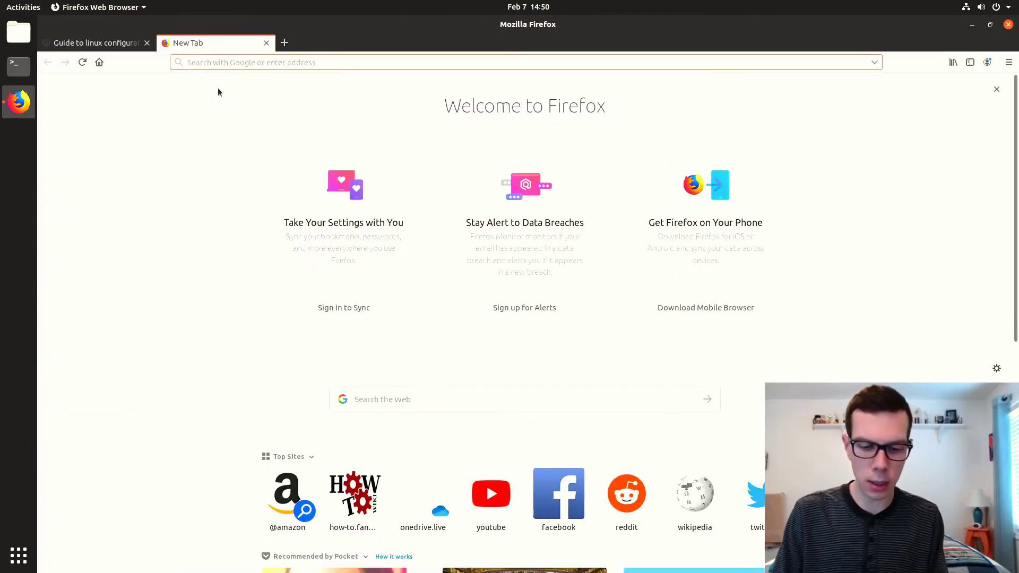
{"action": "type", "text": "dwm.suckless.org"}
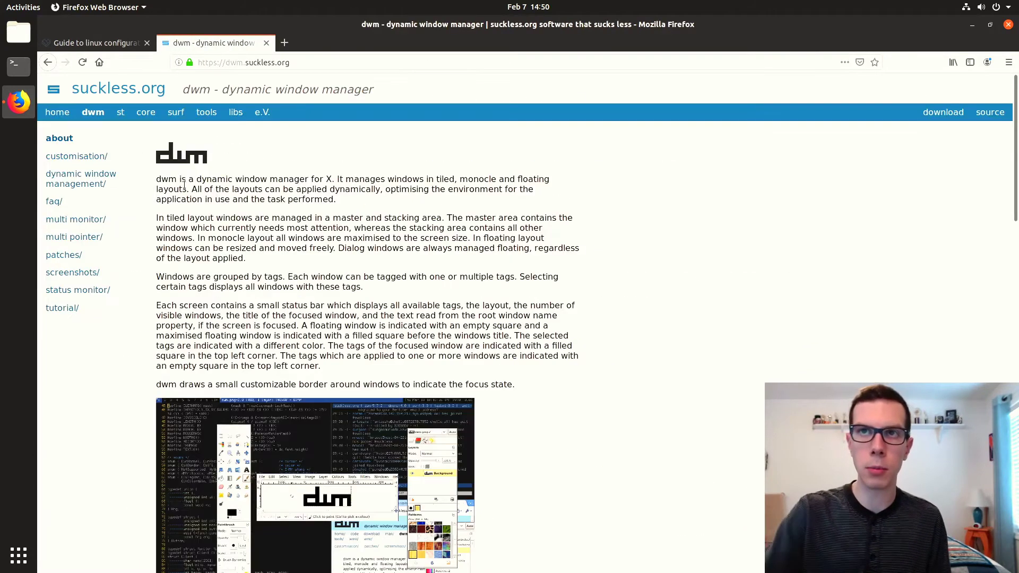
{"action": "mouse_move", "coordinate": [86, 155]}
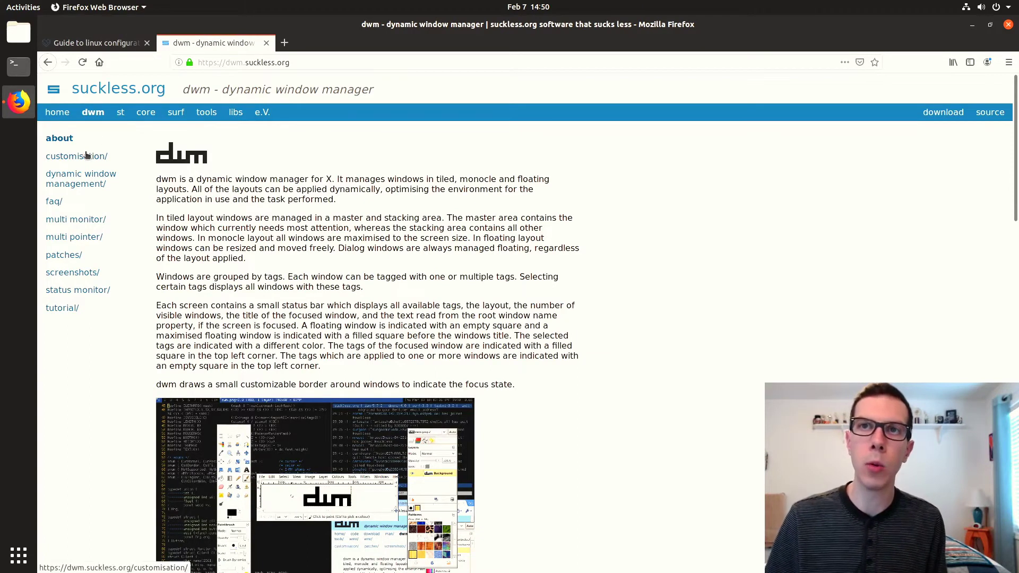
{"action": "mouse_move", "coordinate": [242, 138]}
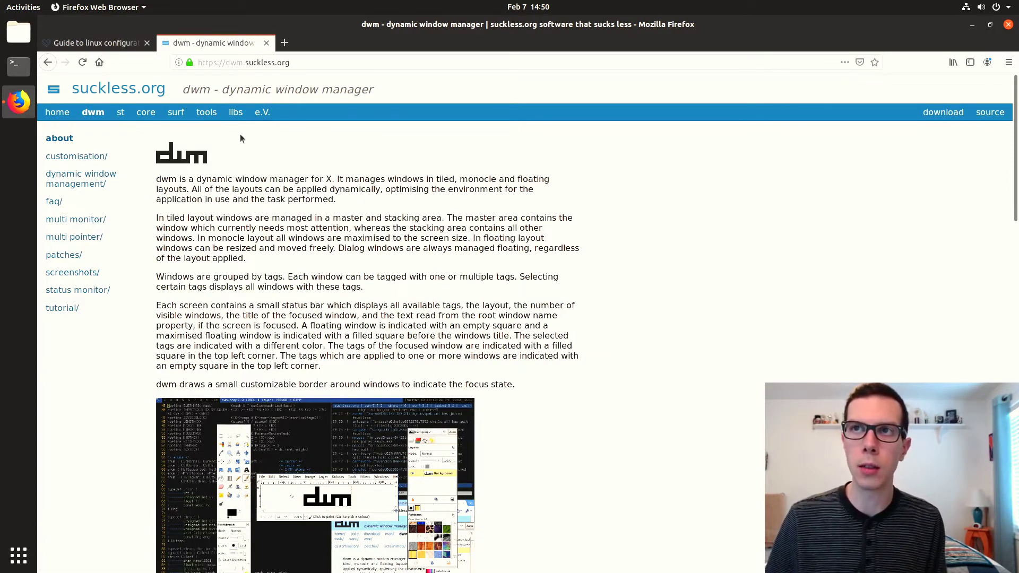
{"action": "mouse_move", "coordinate": [84, 162]}
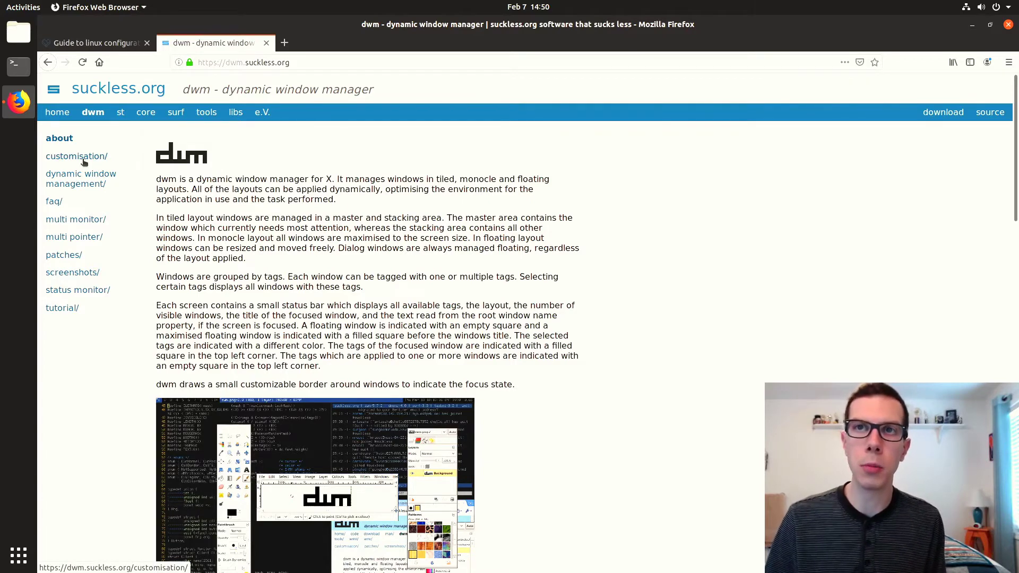
{"action": "left_click", "coordinate": [76, 156]}
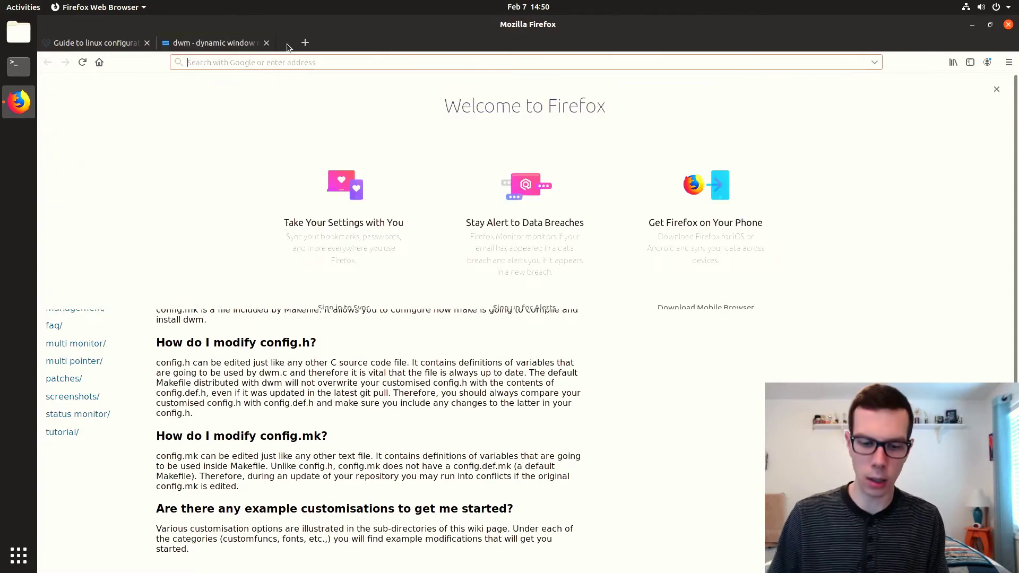
Step: Search Google for 'regolith linux' and open the regolith-linux.org homepage
{"action": "type", "text": "regolith li"}
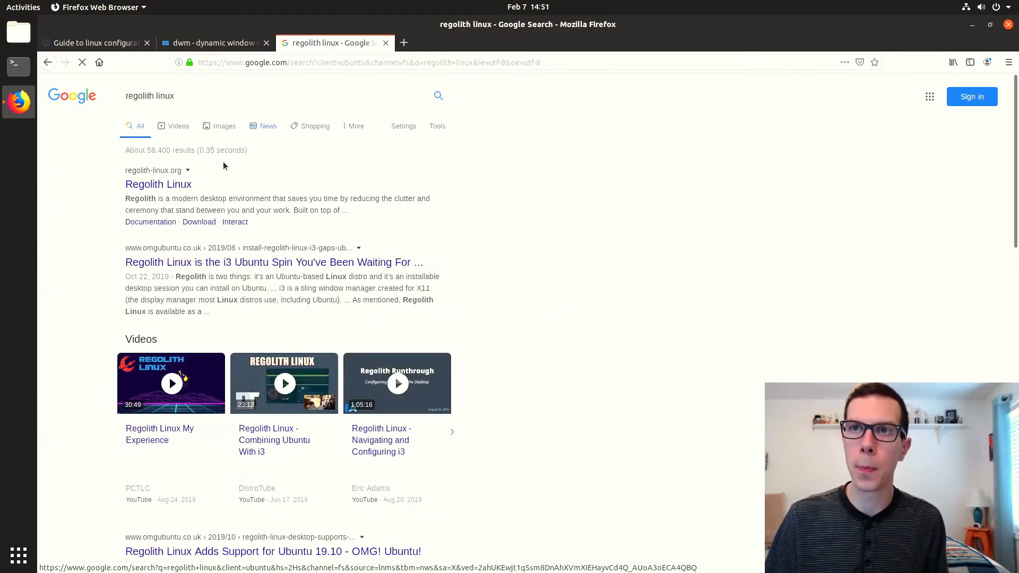
{"action": "left_click", "coordinate": [158, 184]}
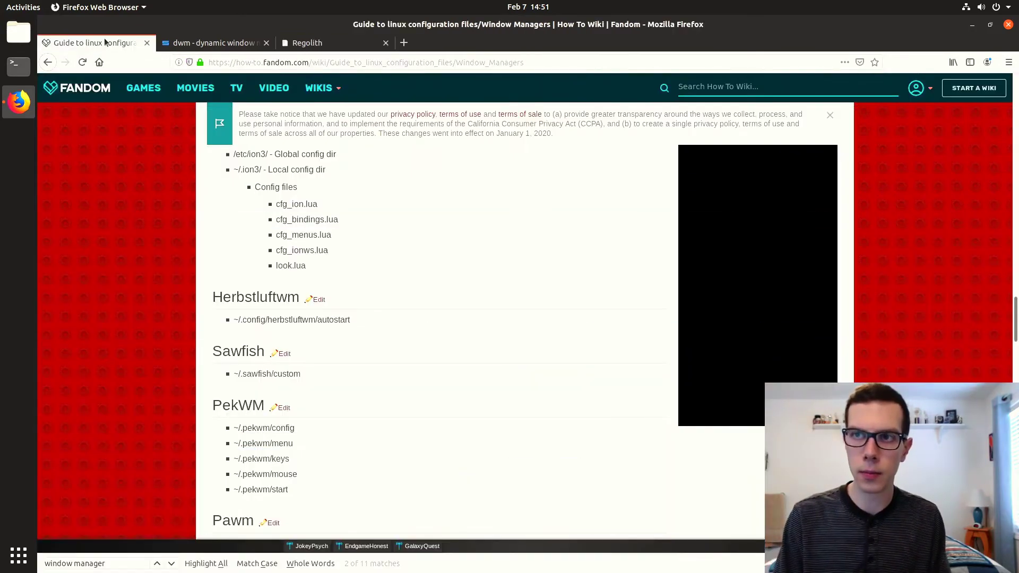
{"action": "mouse_move", "coordinate": [106, 46]}
{"action": "type", "text": "regolith"}
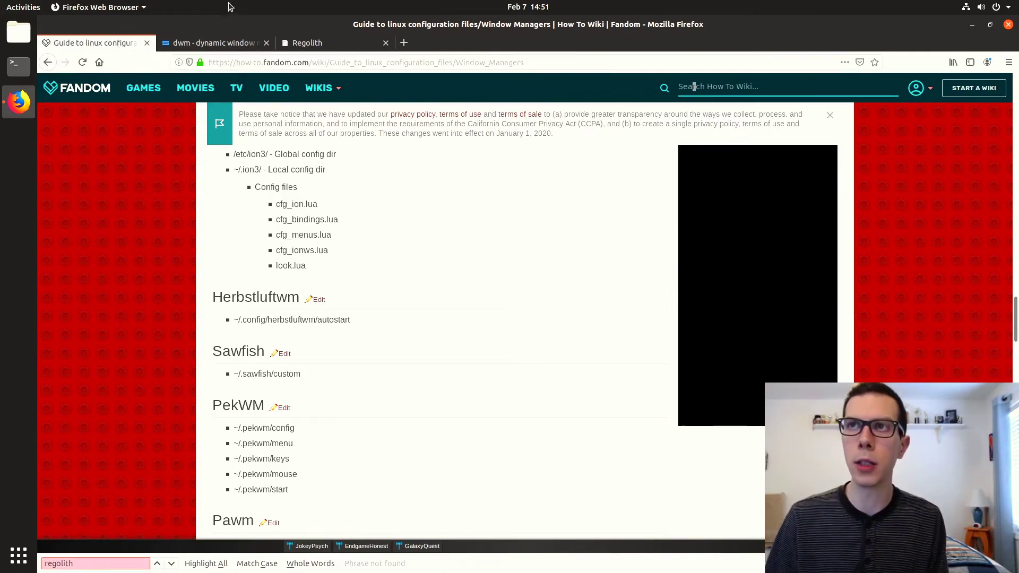
{"action": "left_click", "coordinate": [307, 43]}
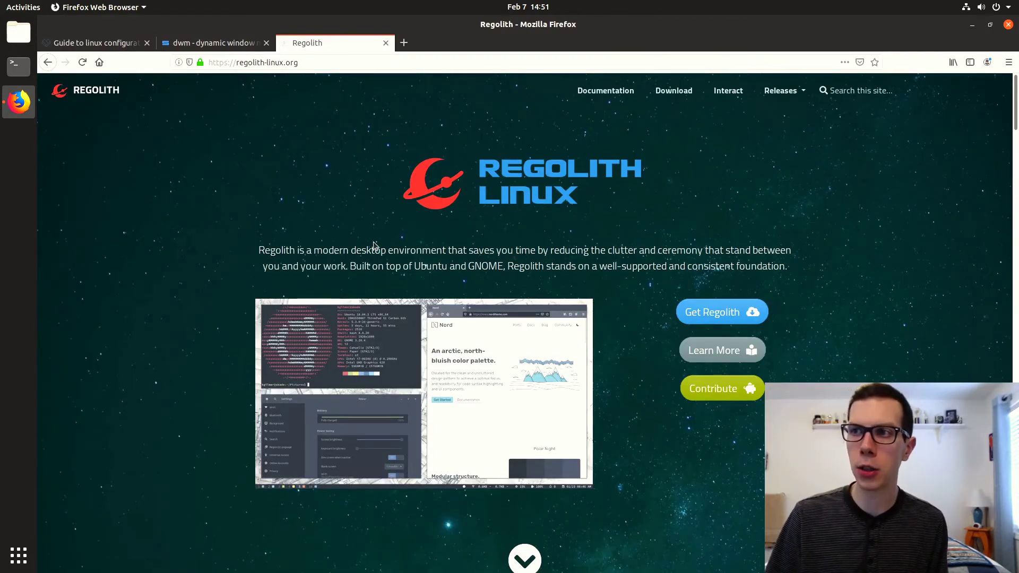
Step: Open Regolith's documentation, glance at the dwm tab, and read down the Customize page
{"action": "scroll", "scroll_direction": "down", "scroll_amount": 3}
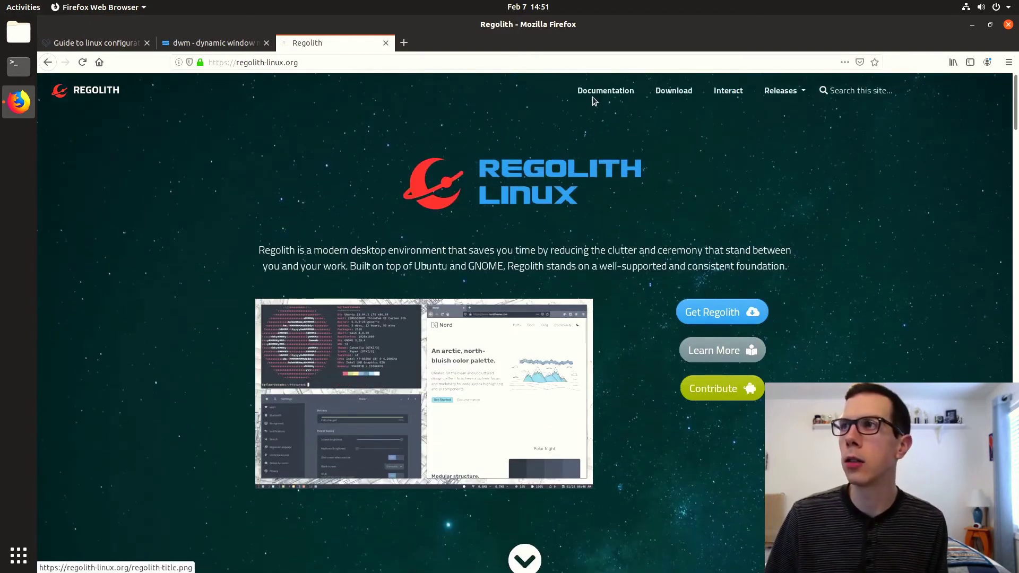
{"action": "left_click", "coordinate": [605, 90]}
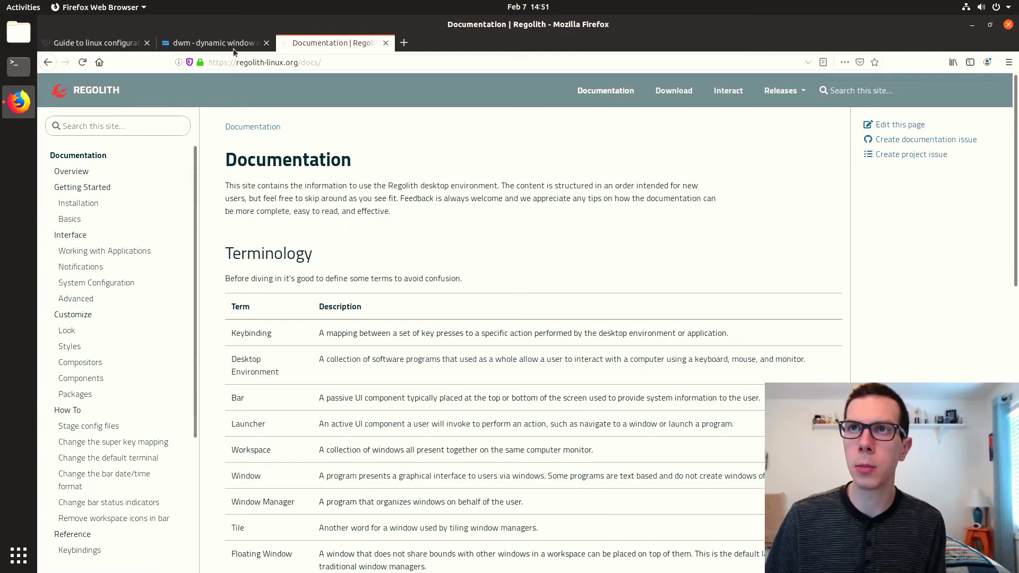
{"action": "left_click", "coordinate": [211, 42]}
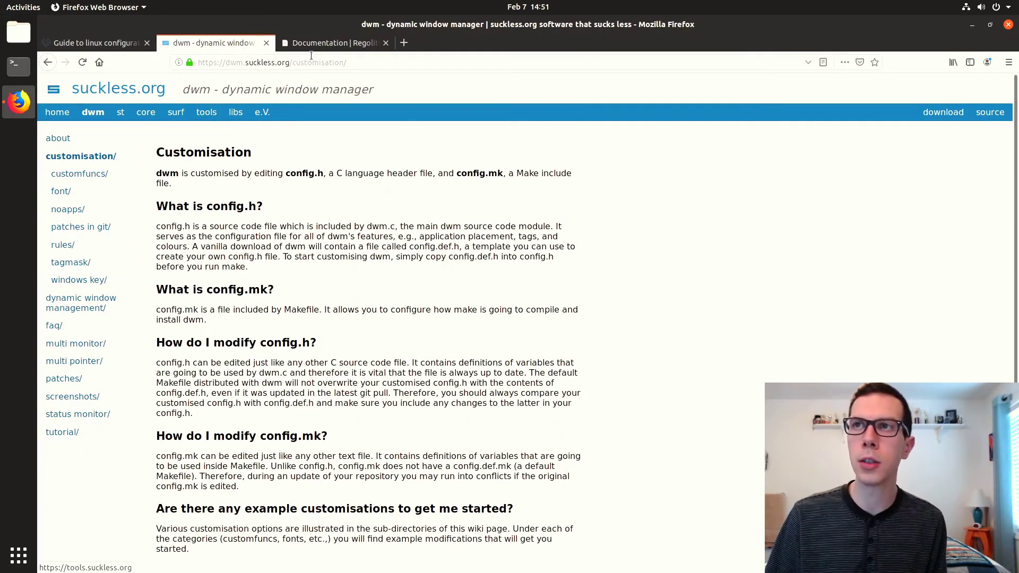
{"action": "left_click", "coordinate": [331, 42]}
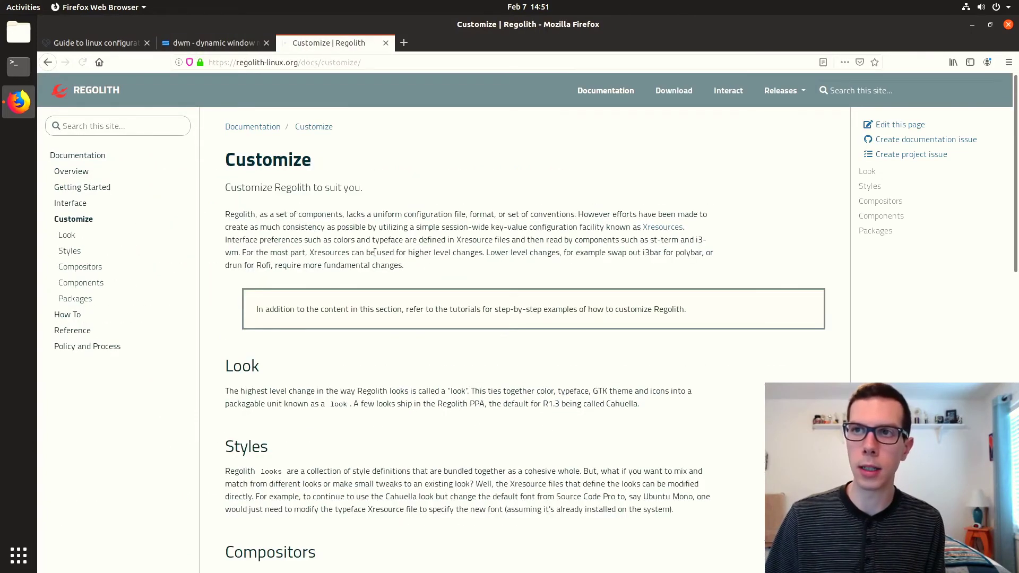
{"action": "scroll", "scroll_direction": "down", "scroll_amount": 3}
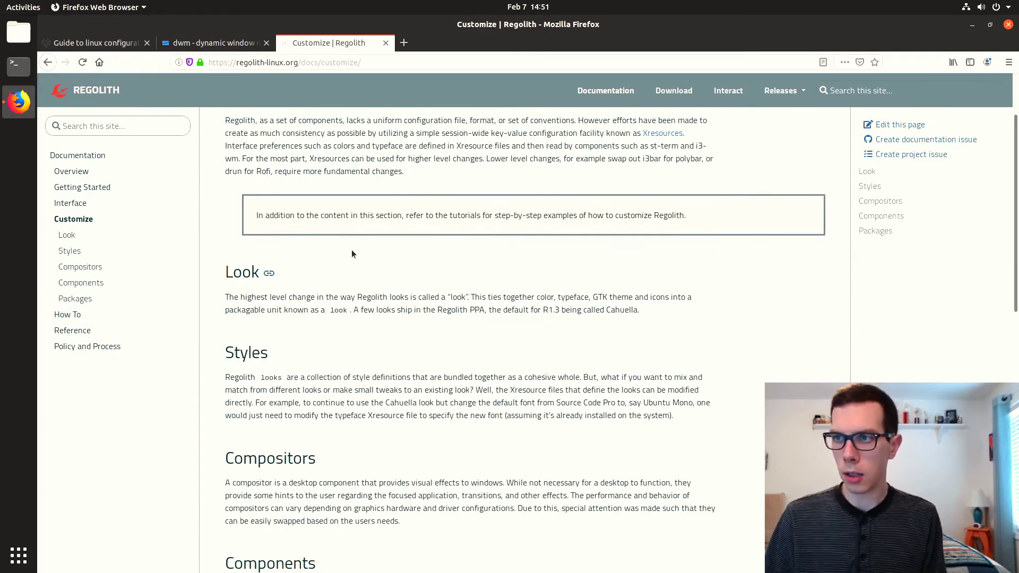
{"action": "scroll", "scroll_direction": "down", "scroll_amount": 3}
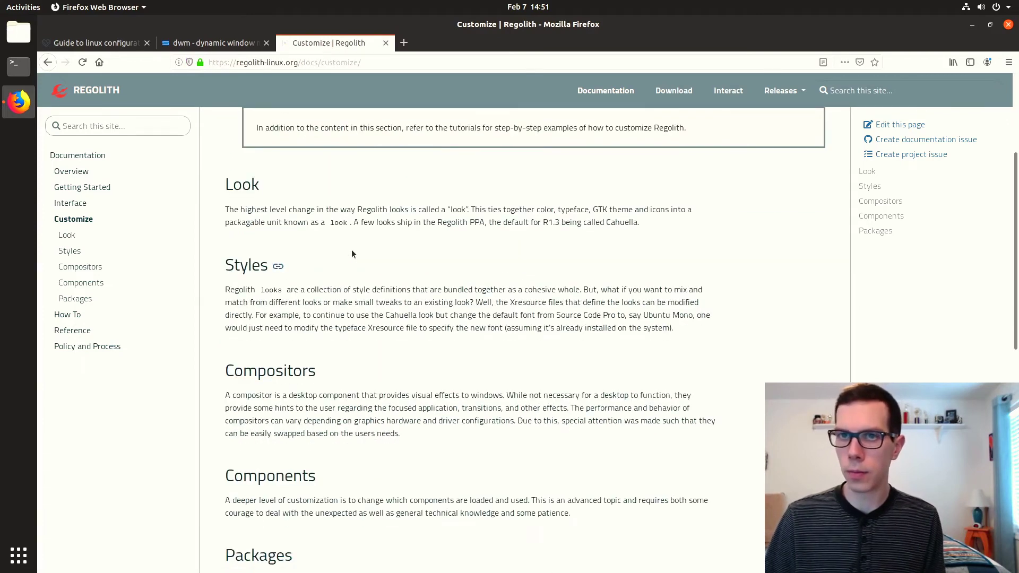
{"action": "mouse_move", "coordinate": [93, 281]}
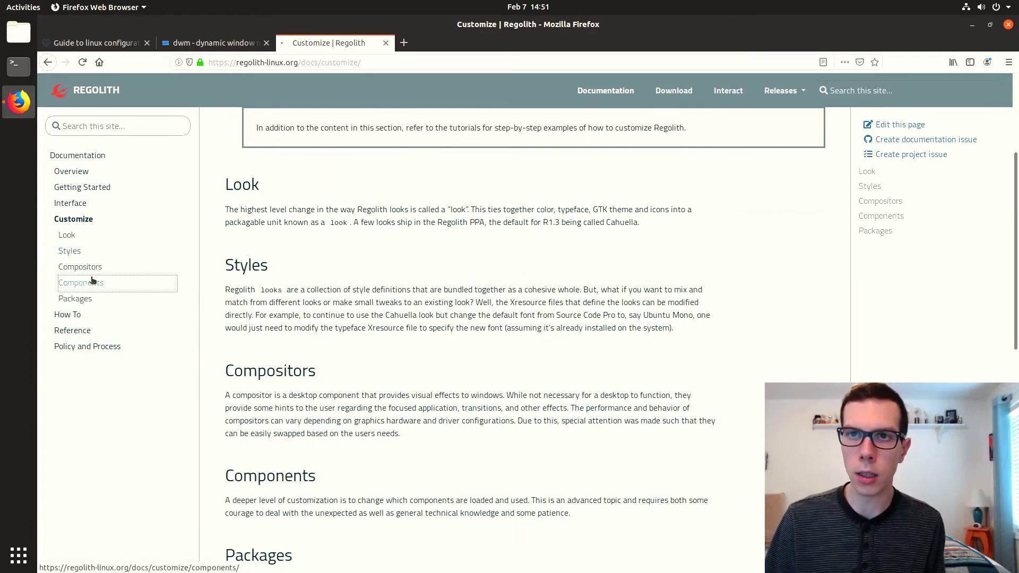
Step: Open and scroll through Regolith's Compositors documentation page
{"action": "left_click", "coordinate": [80, 266]}
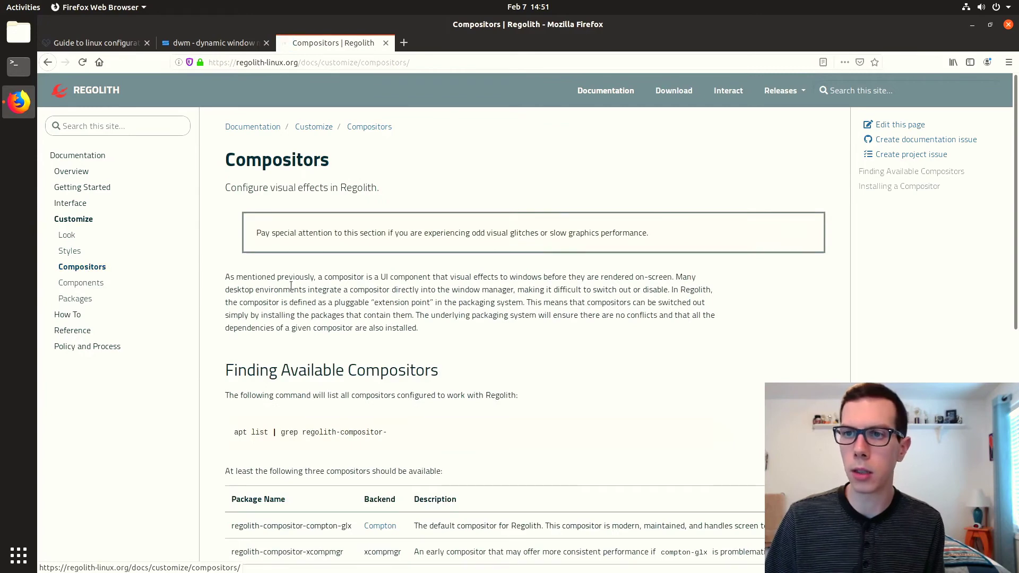
{"action": "scroll", "scroll_direction": "down", "scroll_amount": 3}
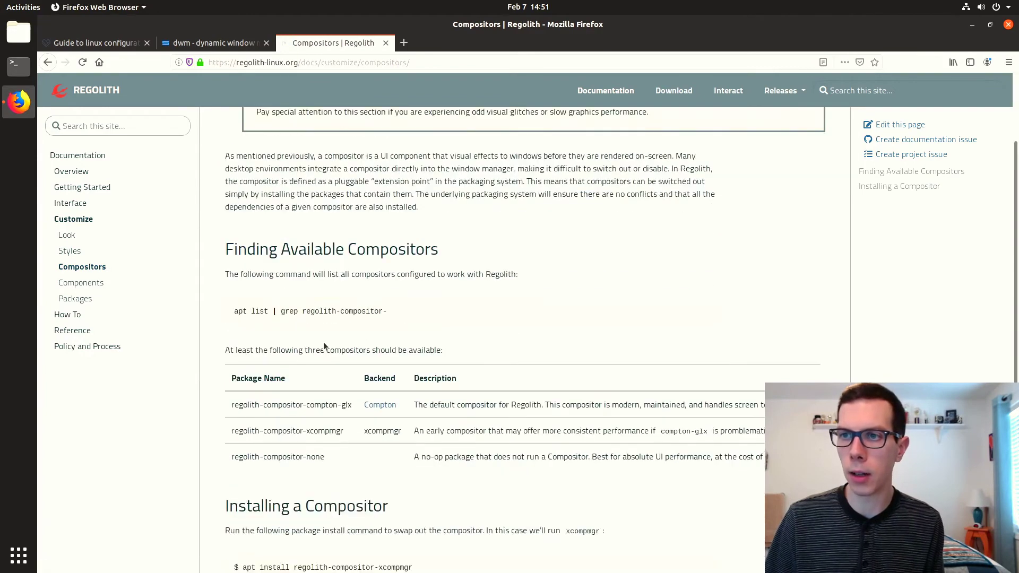
{"action": "scroll", "scroll_direction": "down", "scroll_amount": 3}
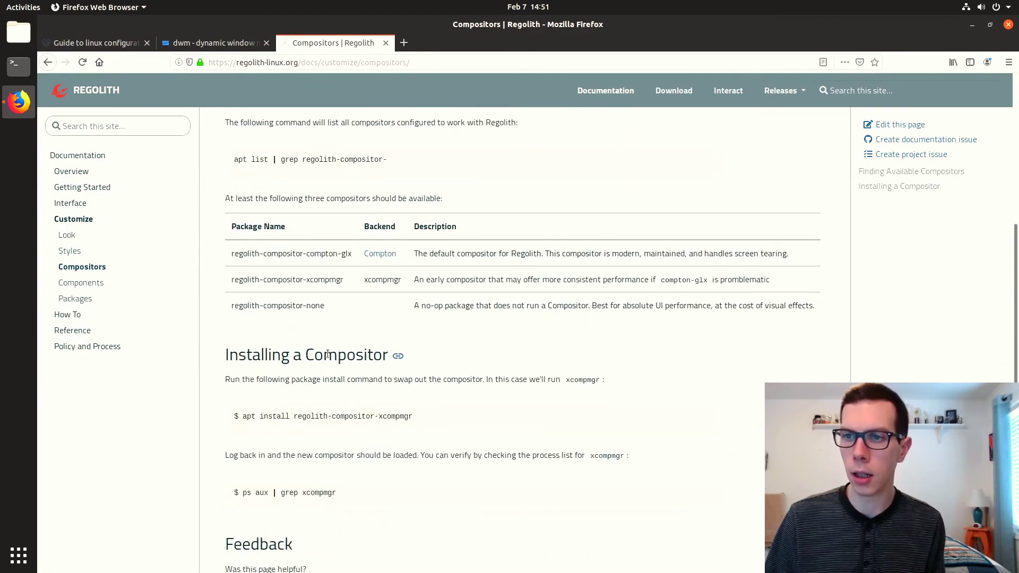
{"action": "scroll", "scroll_direction": "down", "scroll_amount": 3}
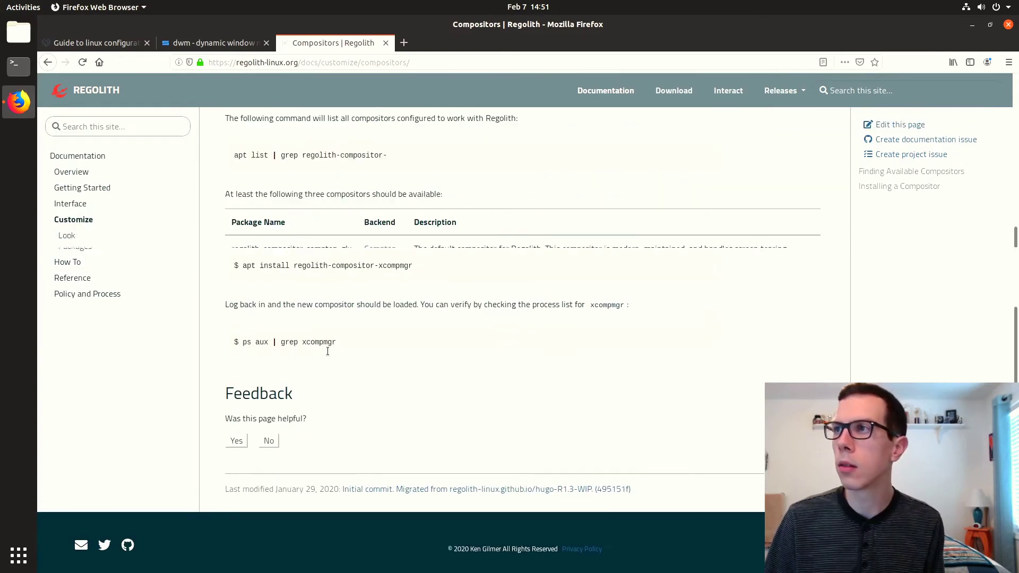
{"action": "scroll", "scroll_direction": "up", "scroll_amount": 3}
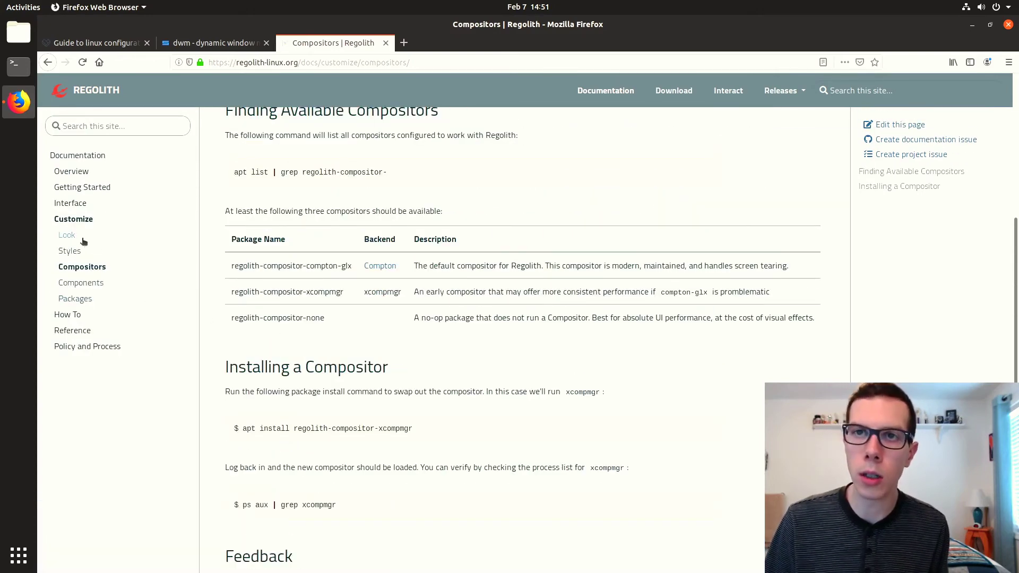
Step: Open the Look page and read down to the Xresources file example
{"action": "left_click", "coordinate": [67, 235]}
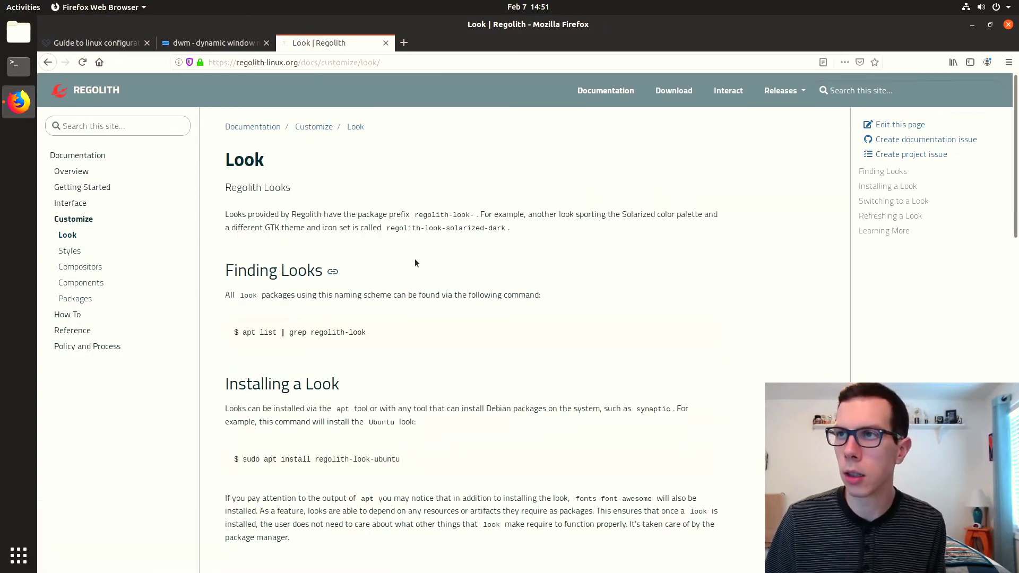
{"action": "scroll", "scroll_direction": "down", "scroll_amount": 3}
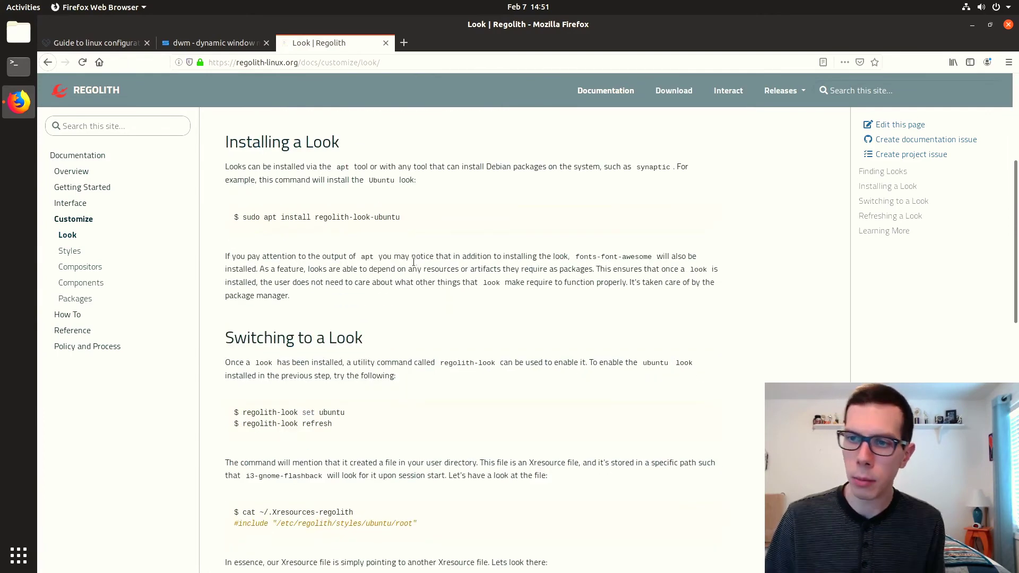
{"action": "double_click", "coordinate": [325, 512]}
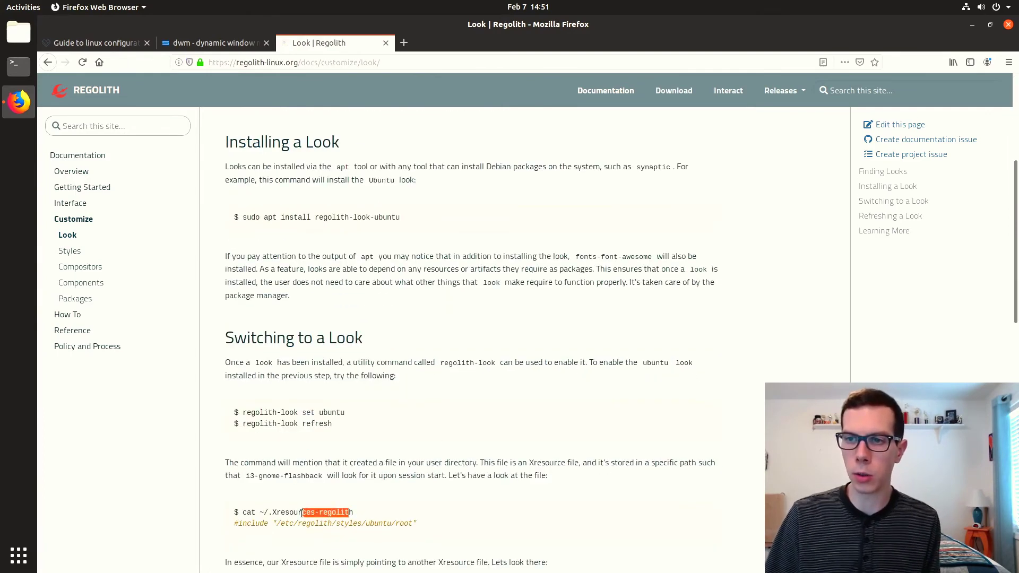
{"action": "scroll", "scroll_direction": "down", "scroll_amount": 3}
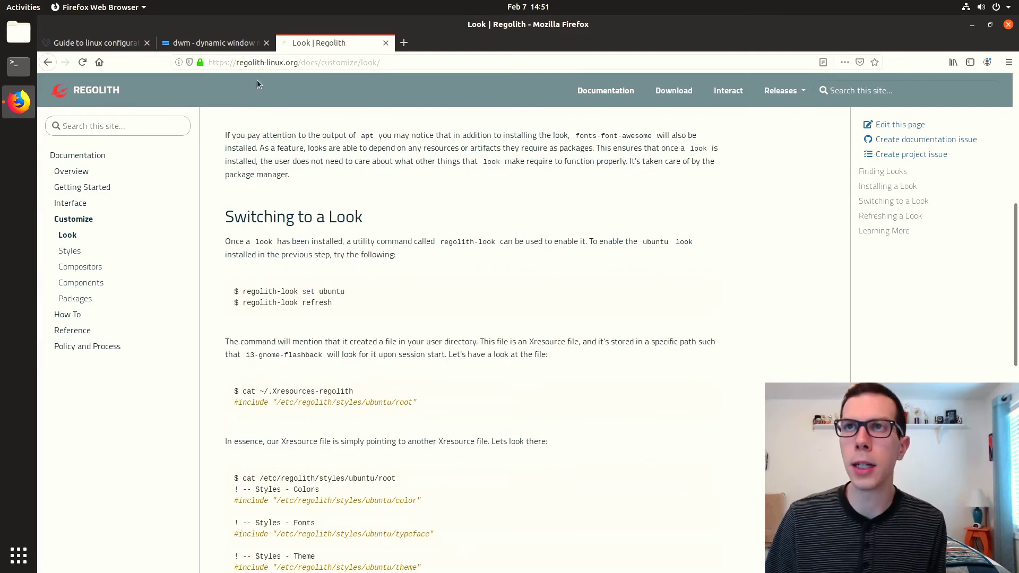
Step: Return via the dwm tab to the wiki guide and scroll its sections
{"action": "left_click", "coordinate": [209, 43]}
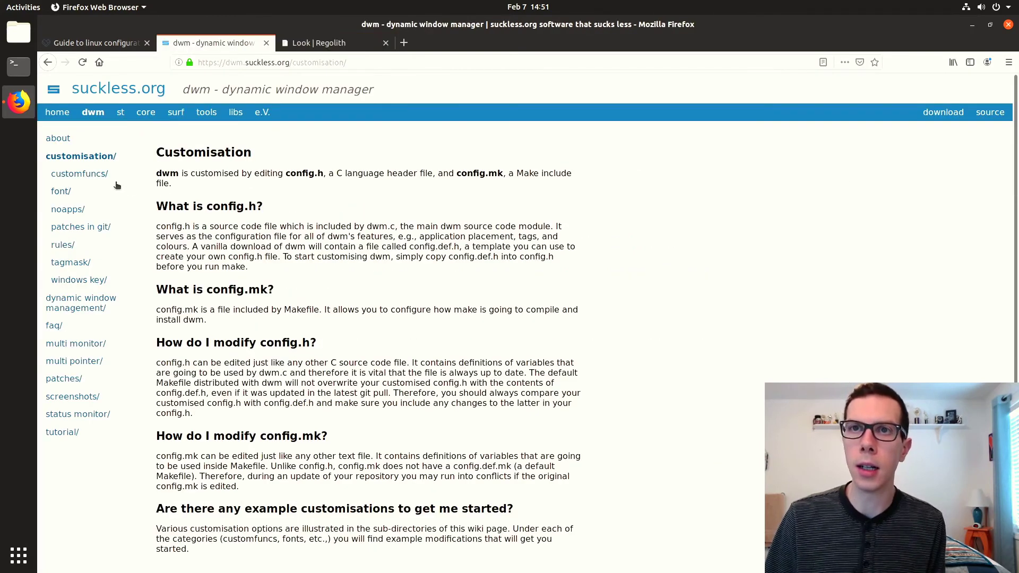
{"action": "left_click", "coordinate": [90, 43]}
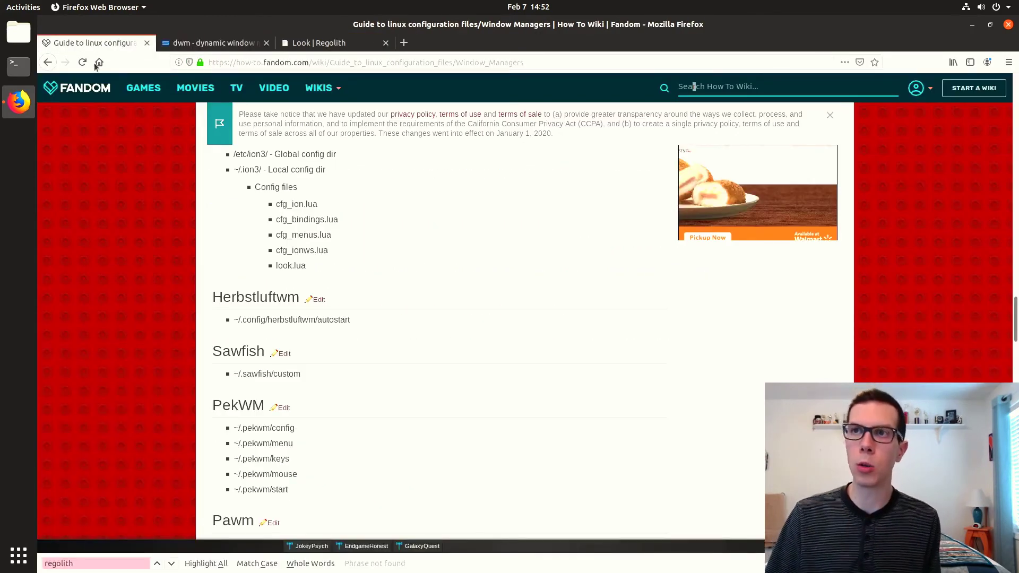
{"action": "scroll", "scroll_direction": "down", "scroll_amount": 3}
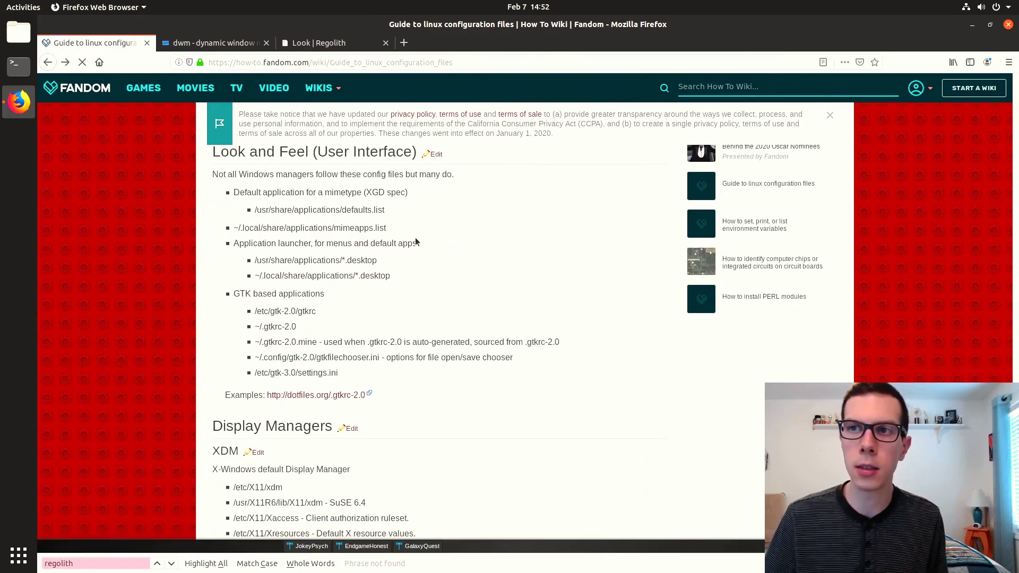
{"action": "scroll", "scroll_direction": "up", "scroll_amount": 3}
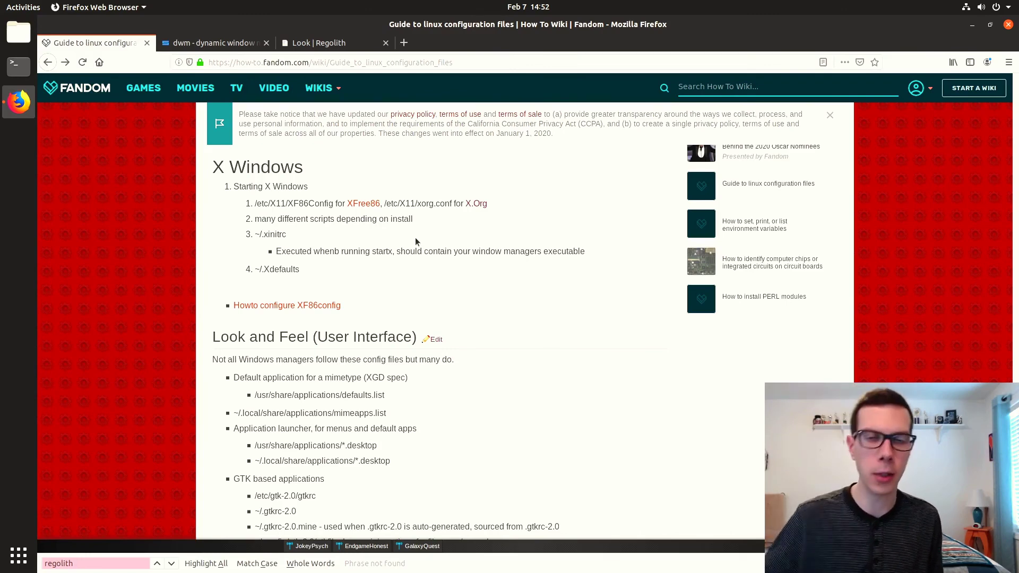
{"action": "mouse_move", "coordinate": [476, 221]}
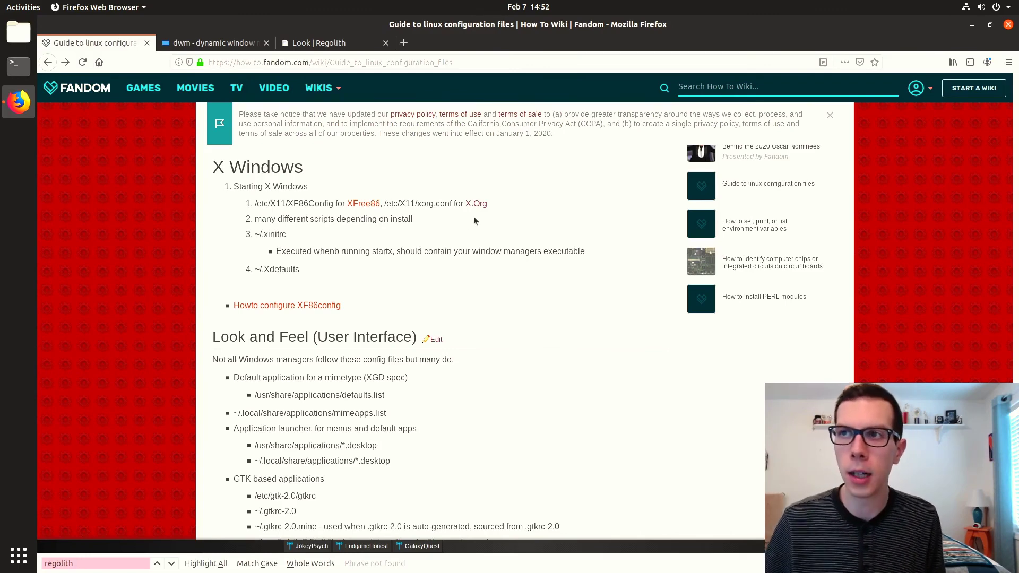